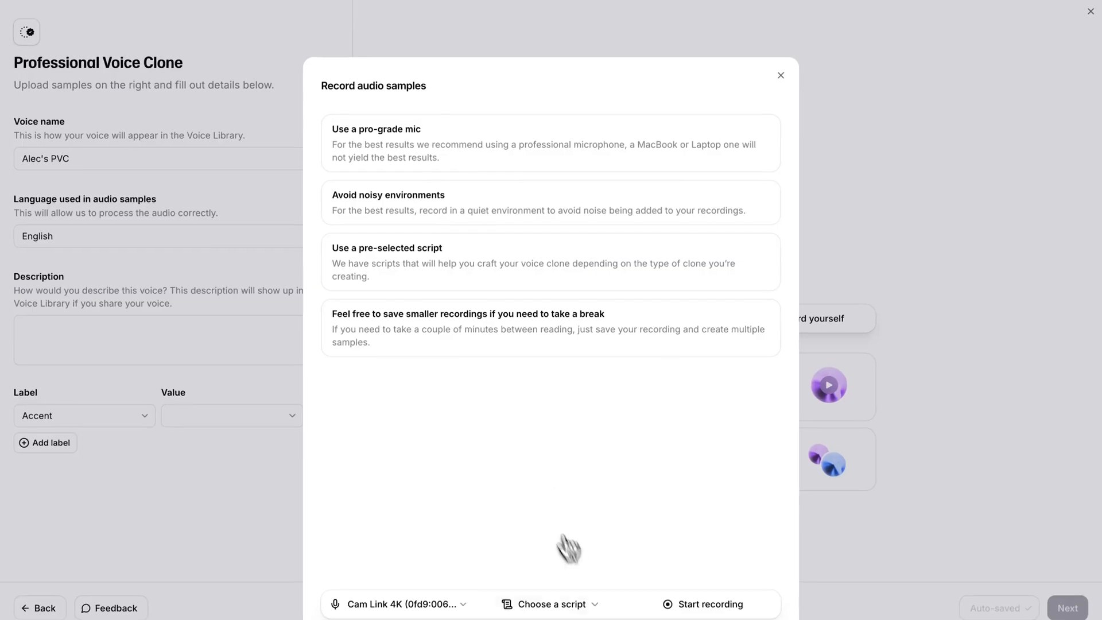
Dismiss the Record audio samples guidance dialog
left_click(550, 604)
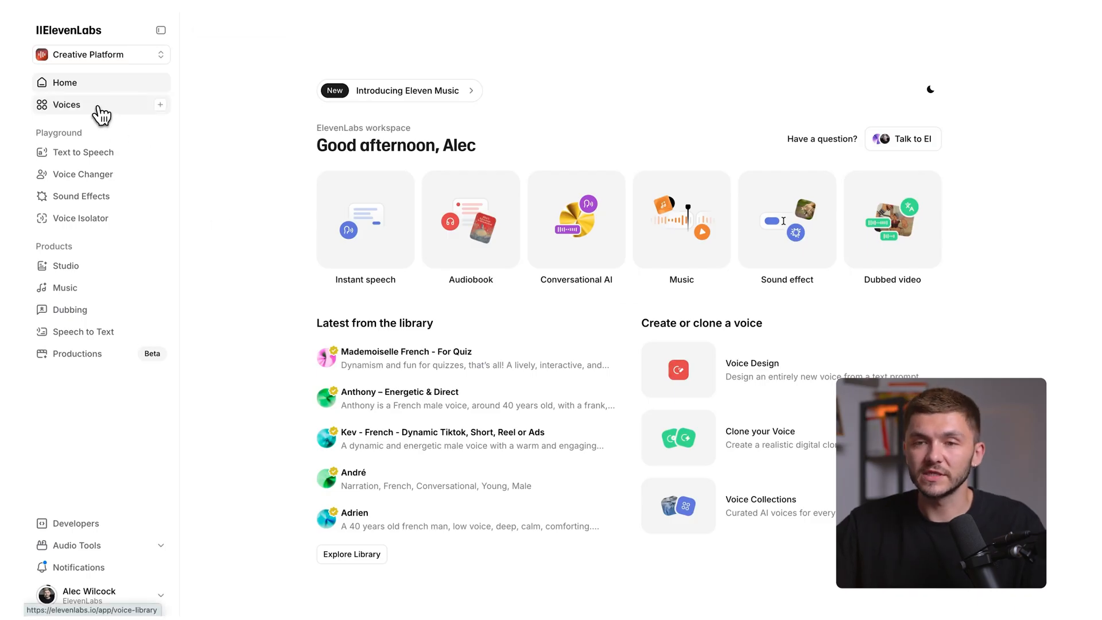
From the Voices library, begin a new Instant Voice Clone
left_click(67, 105)
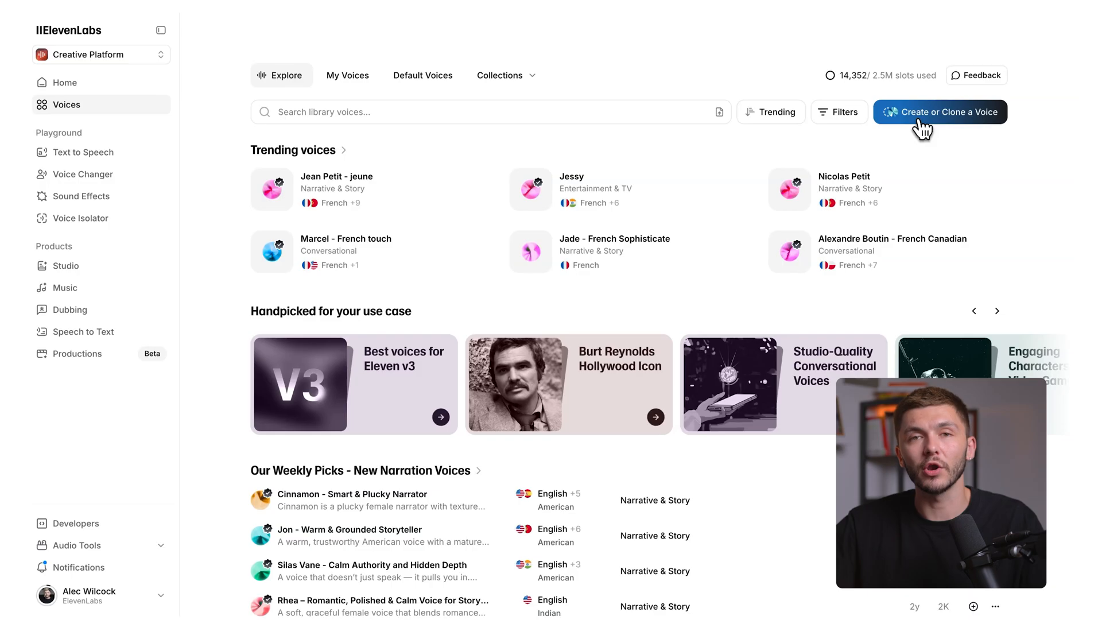
left_click(941, 112)
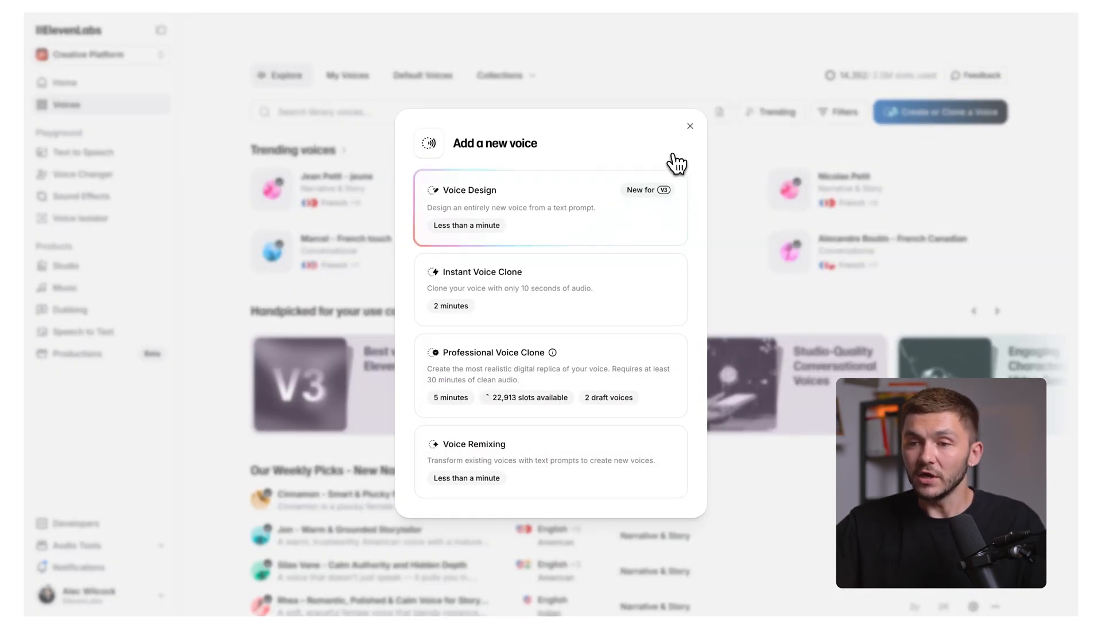
mouse_move(593, 220)
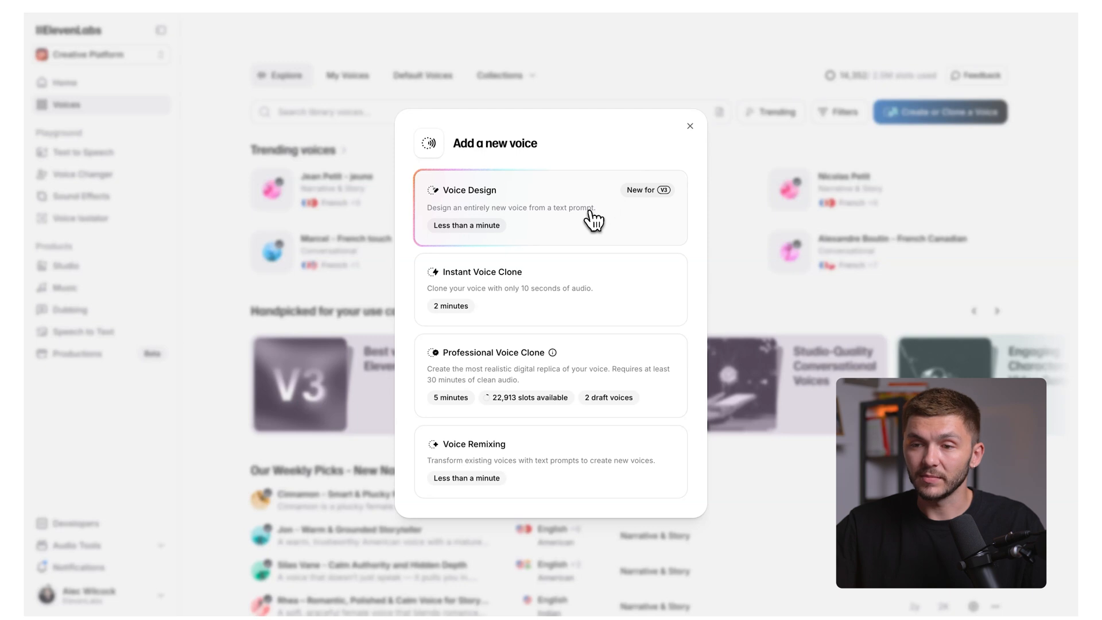
mouse_move(565, 280)
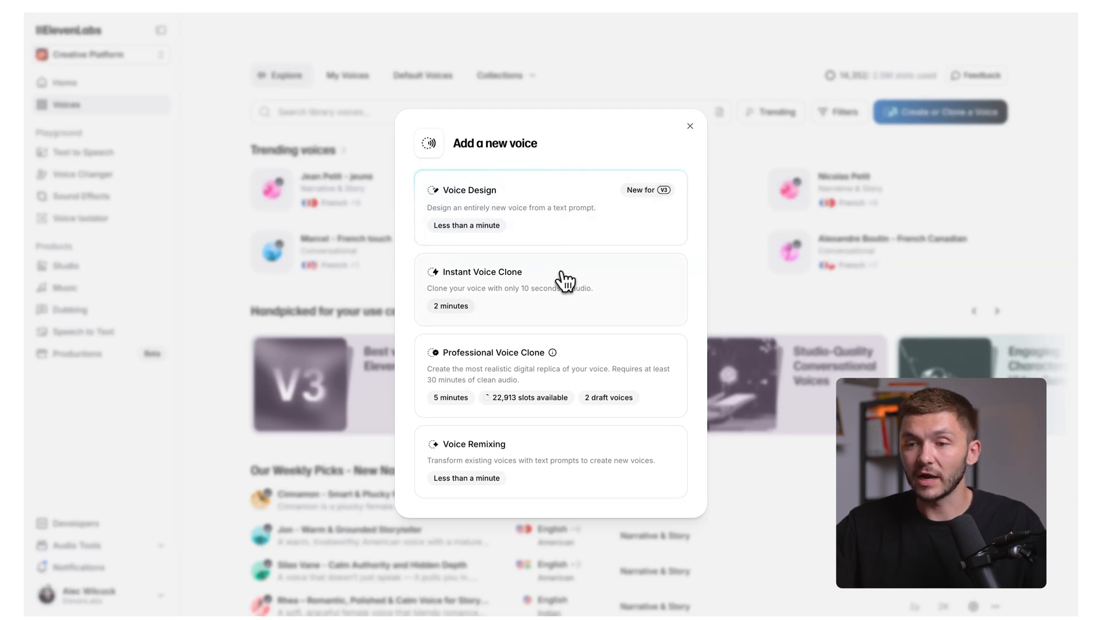
left_click(482, 272)
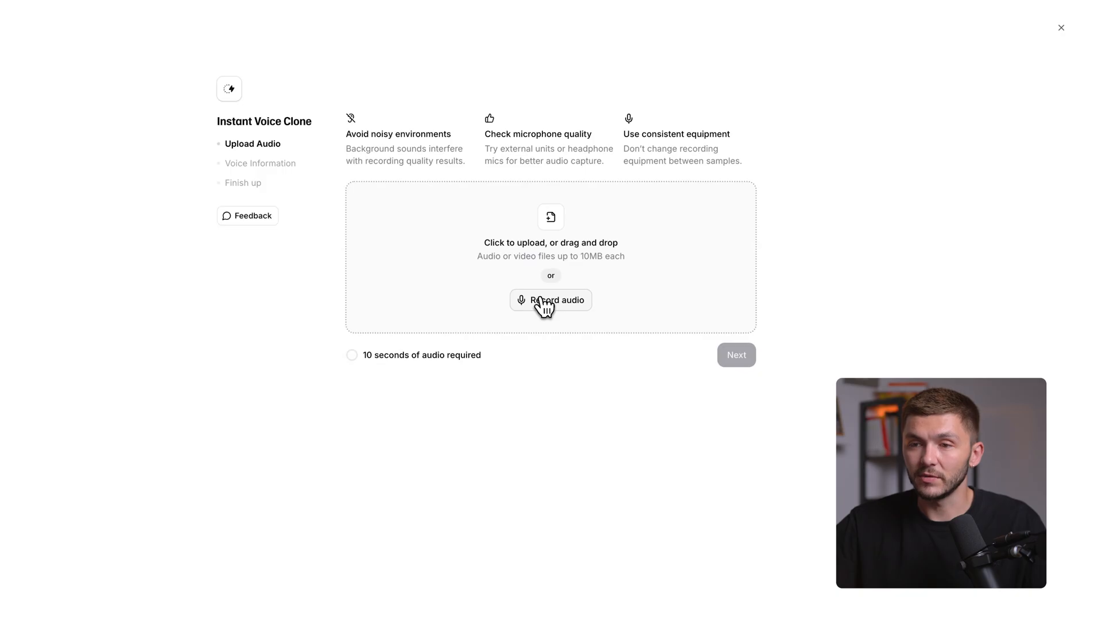
mouse_move(610, 313)
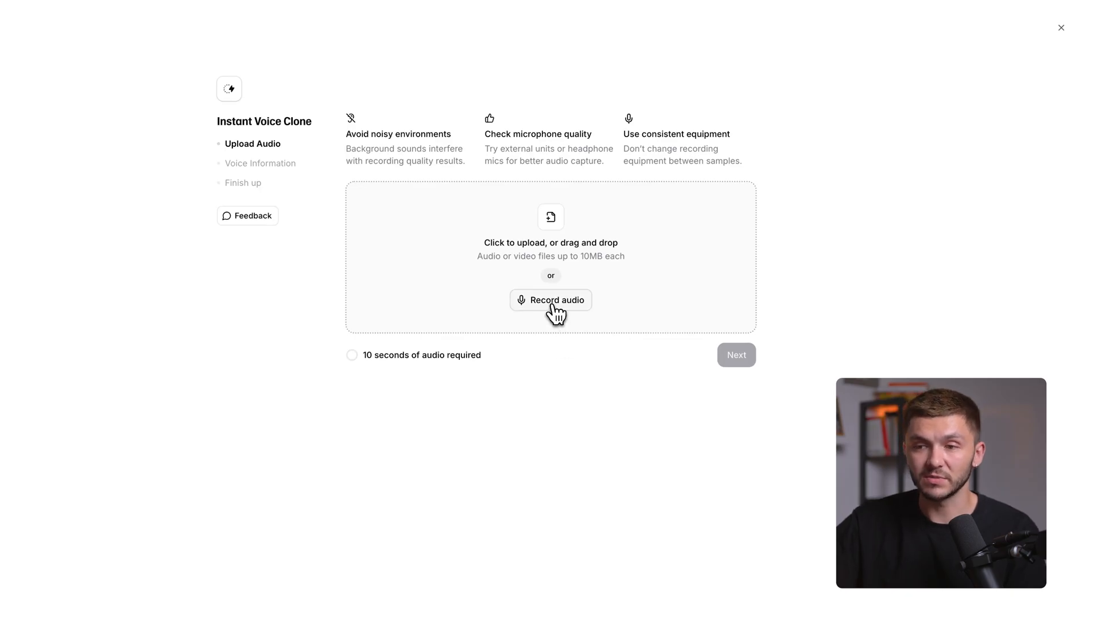
Record a 15-second sample using the Scarlett 2i2 USB microphone
left_click(550, 300)
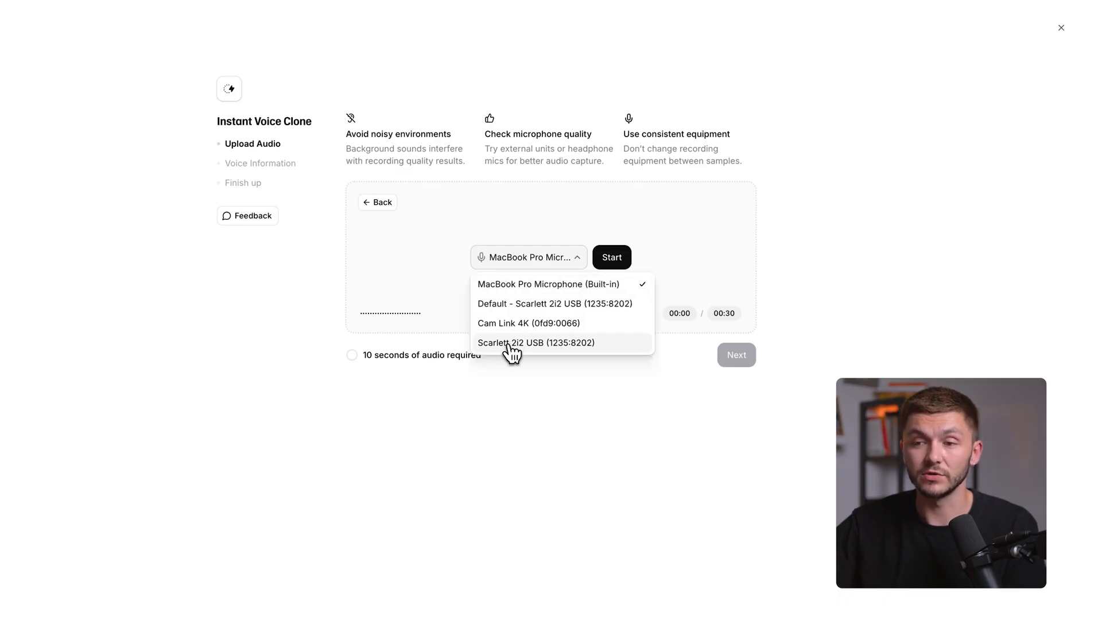
left_click(536, 342)
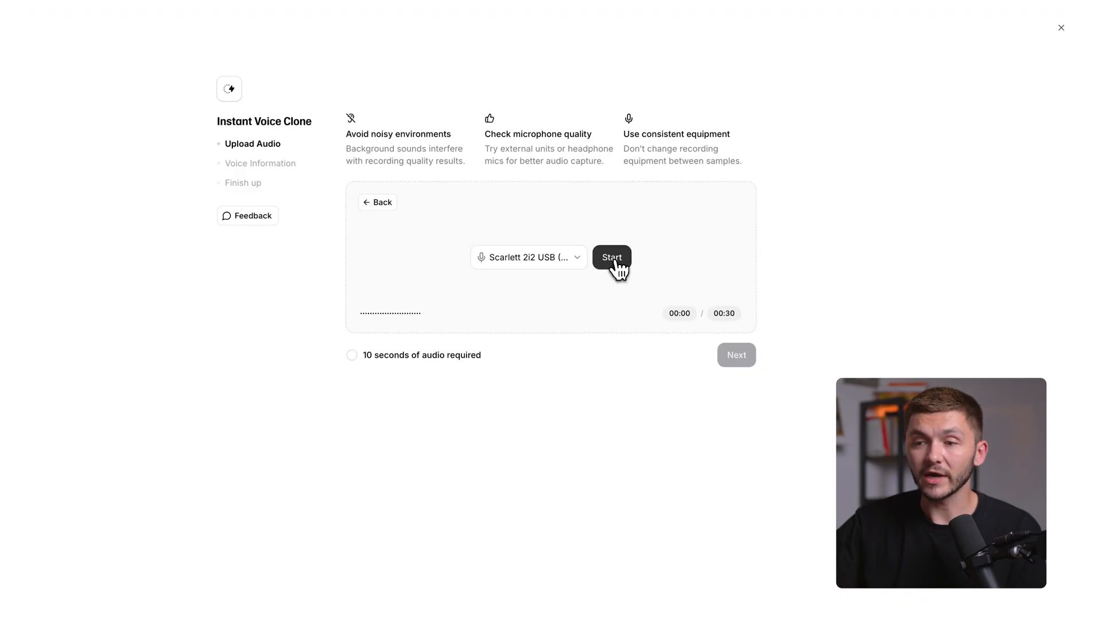
left_click(611, 256)
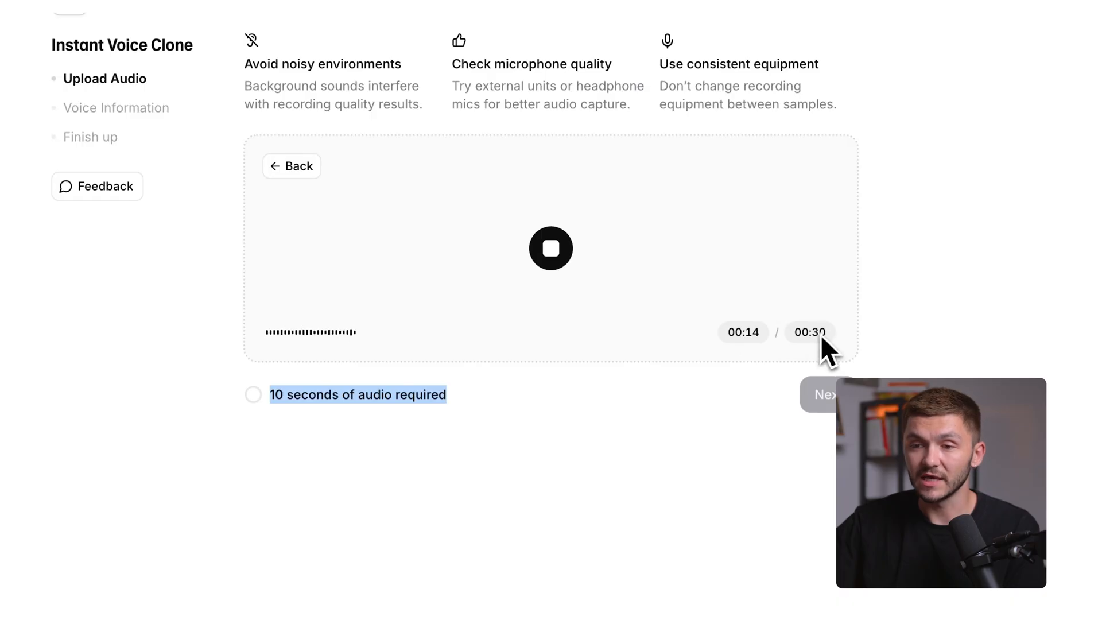
left_click(551, 248)
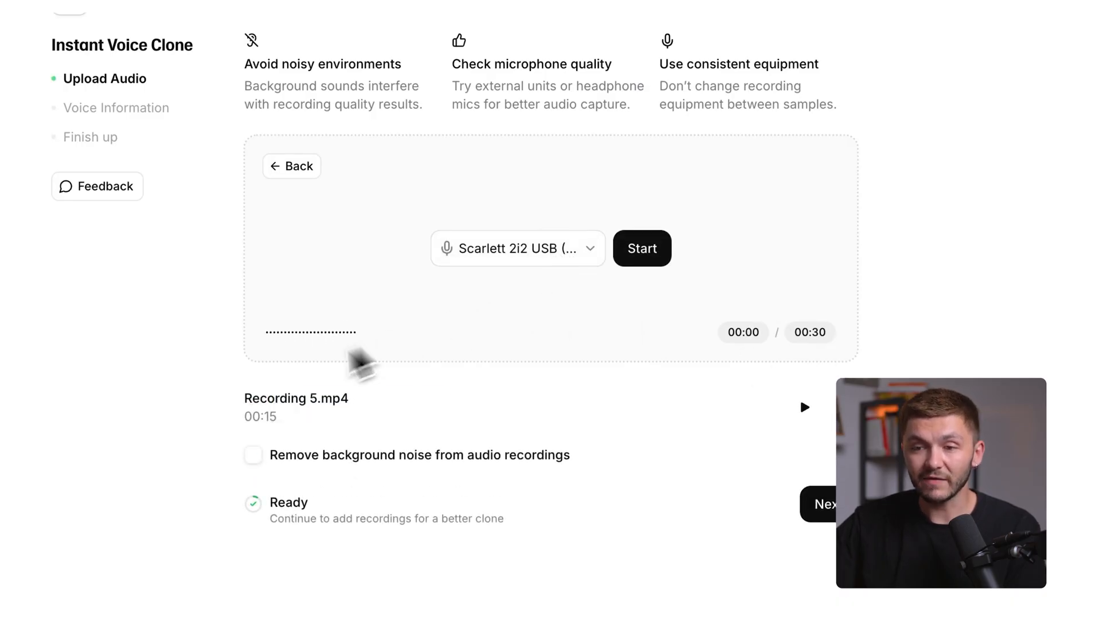
Record a second 27-second sample alongside the first recording
double_click(296, 399)
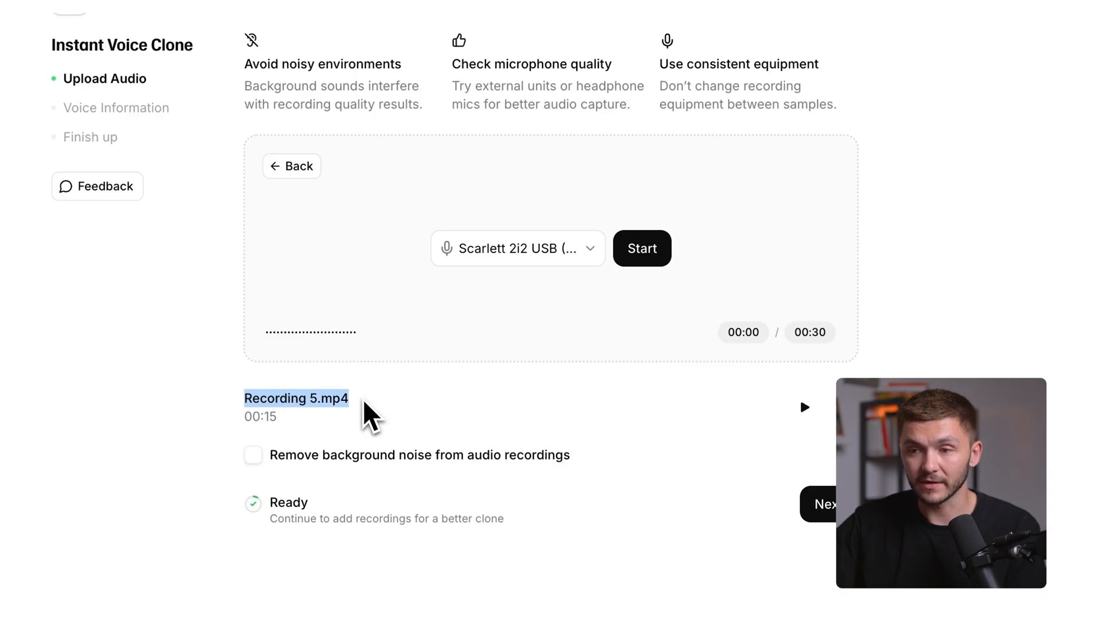
mouse_move(641, 248)
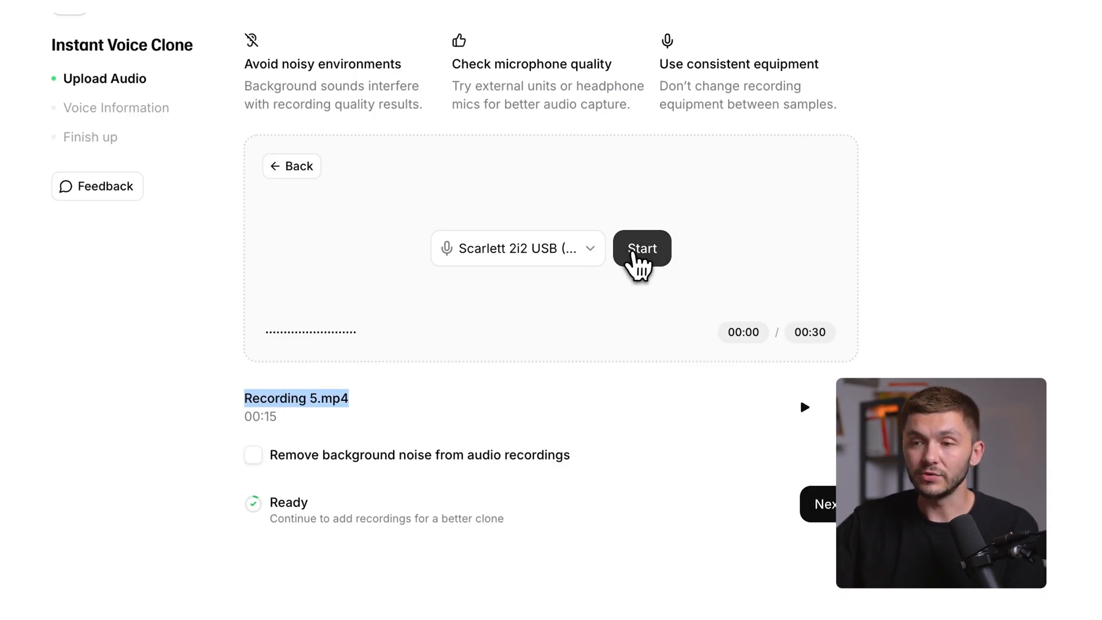
left_click(641, 248)
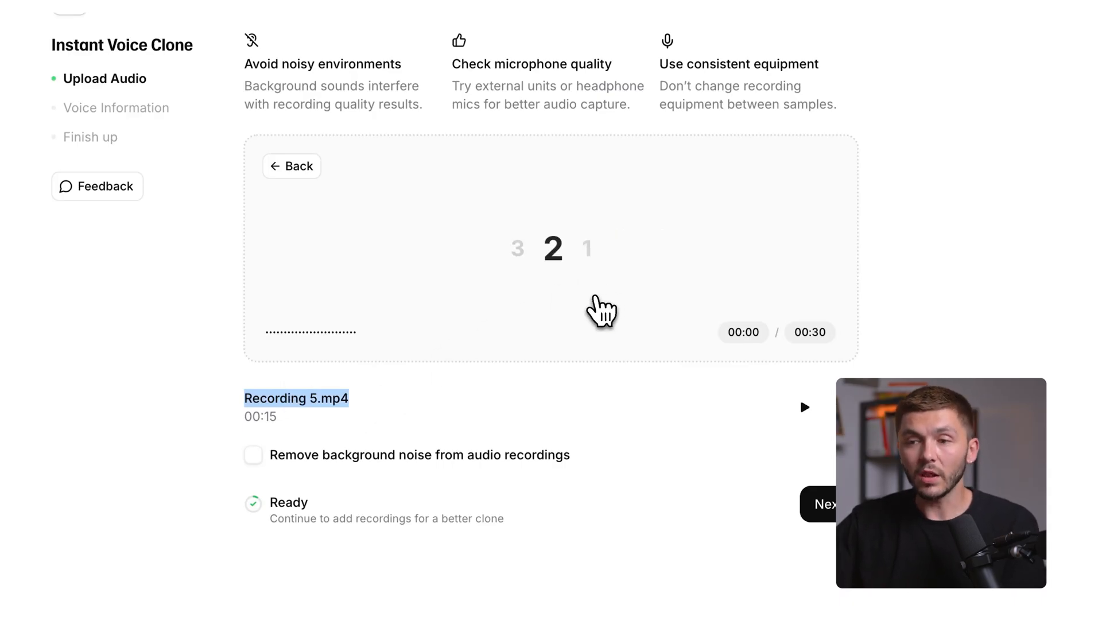
left_click(551, 248)
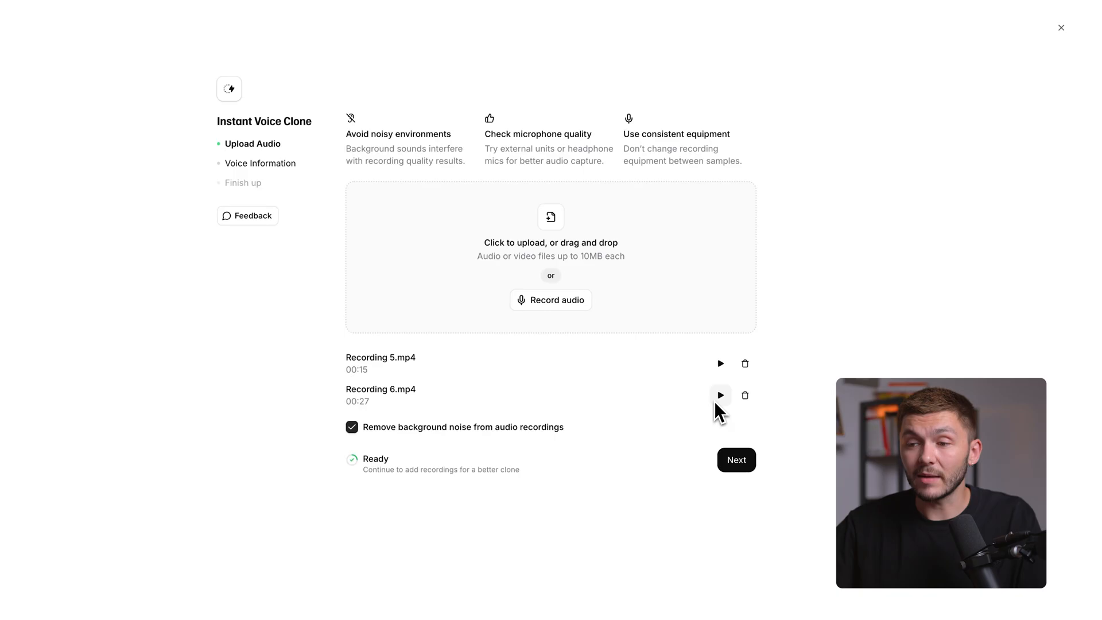
mouse_move(721, 373)
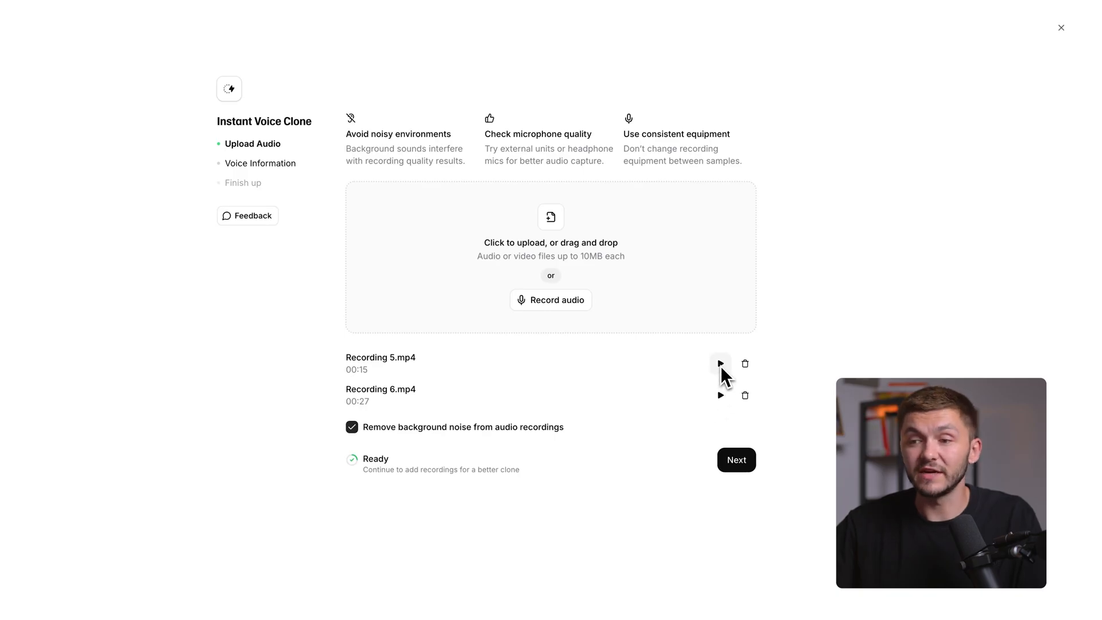
mouse_move(828, 430)
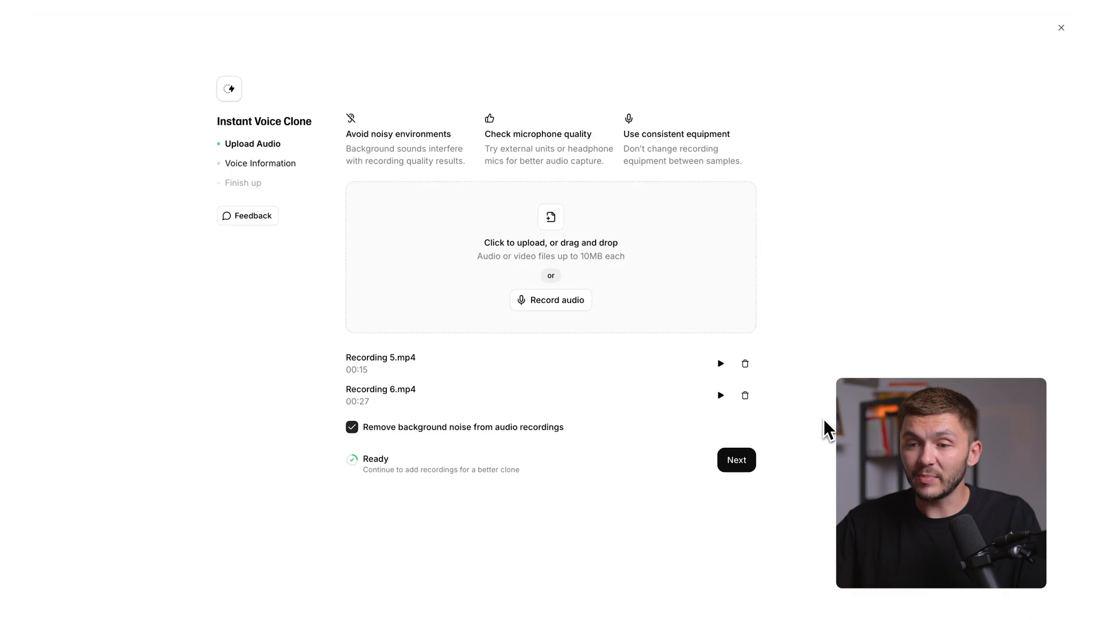
mouse_move(794, 454)
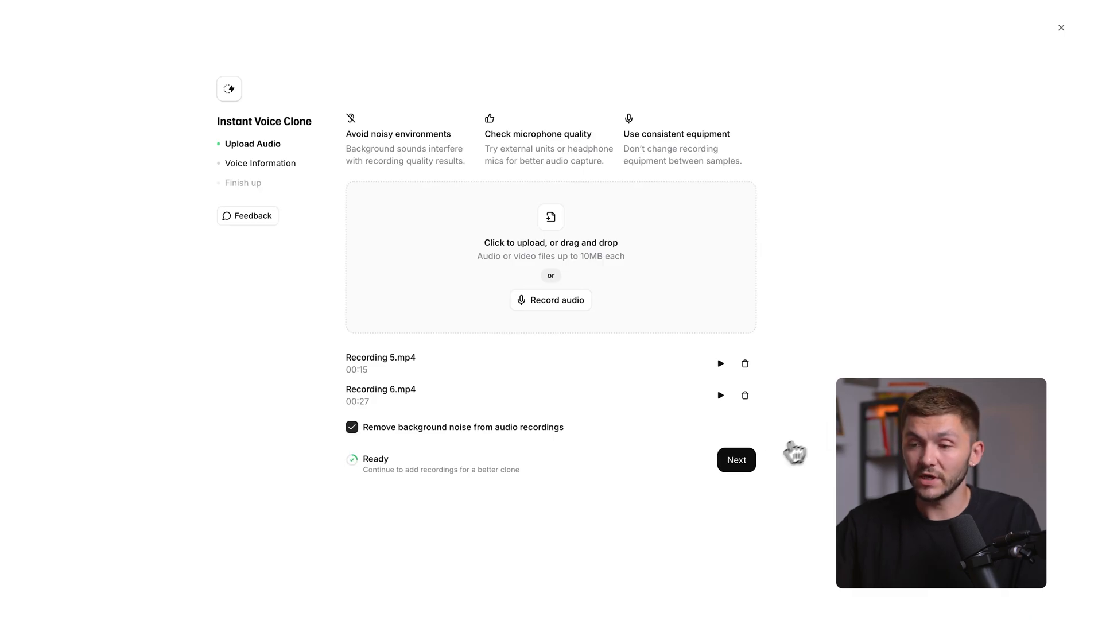
Name the clone 'Alec IVC' and label its language as English
left_click(736, 459)
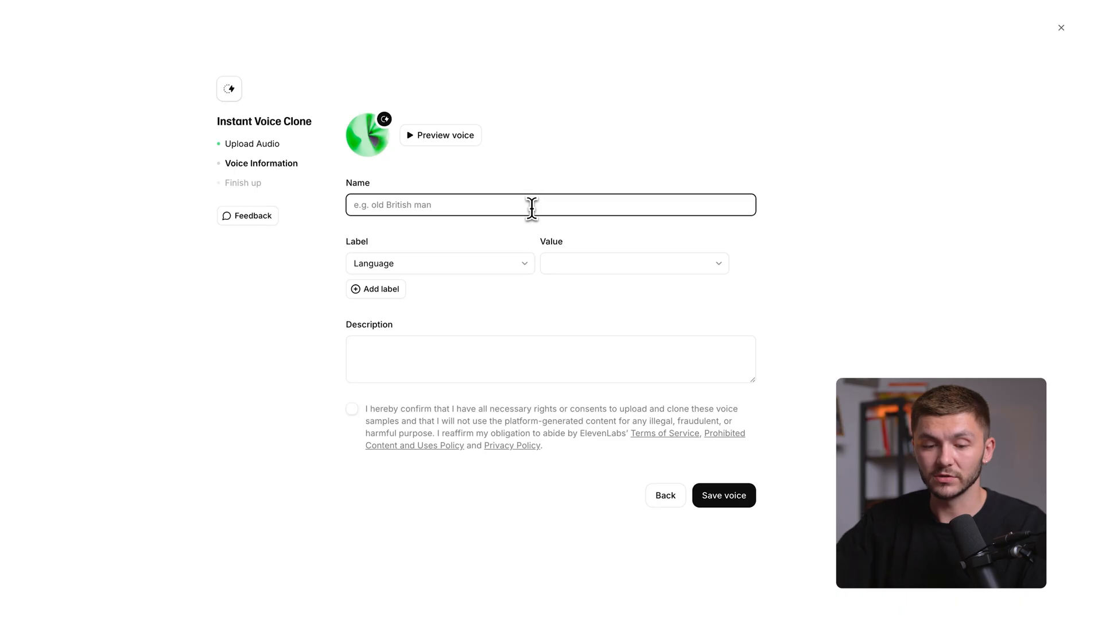
type("Alec IVC")
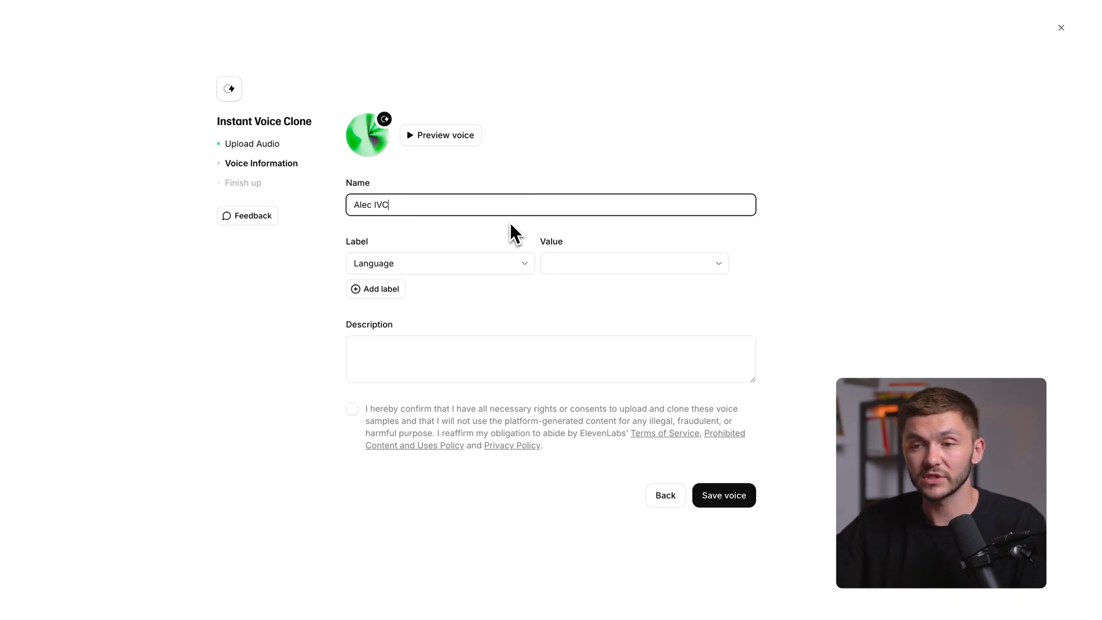
left_click(632, 263)
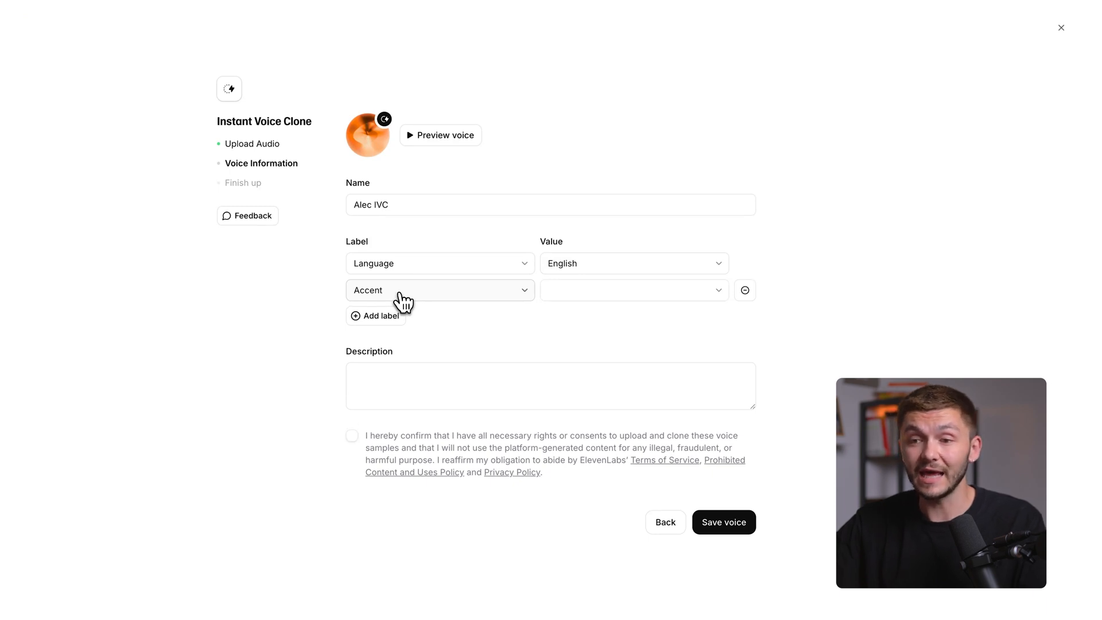
left_click(744, 289)
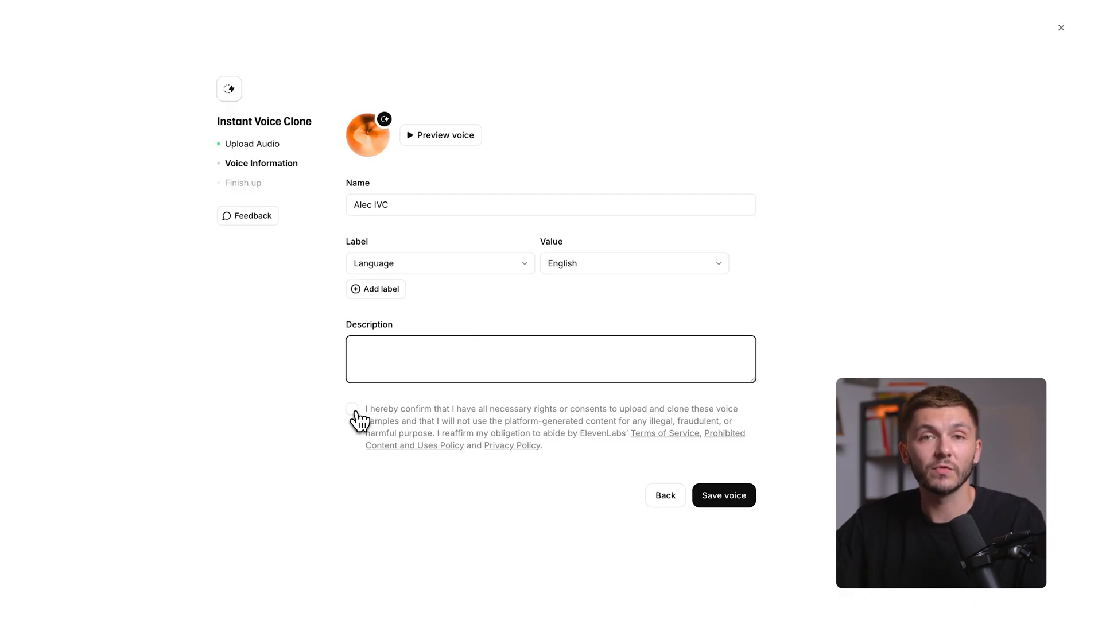
Confirm the consent terms and save the Alec IVC voice
left_click(353, 408)
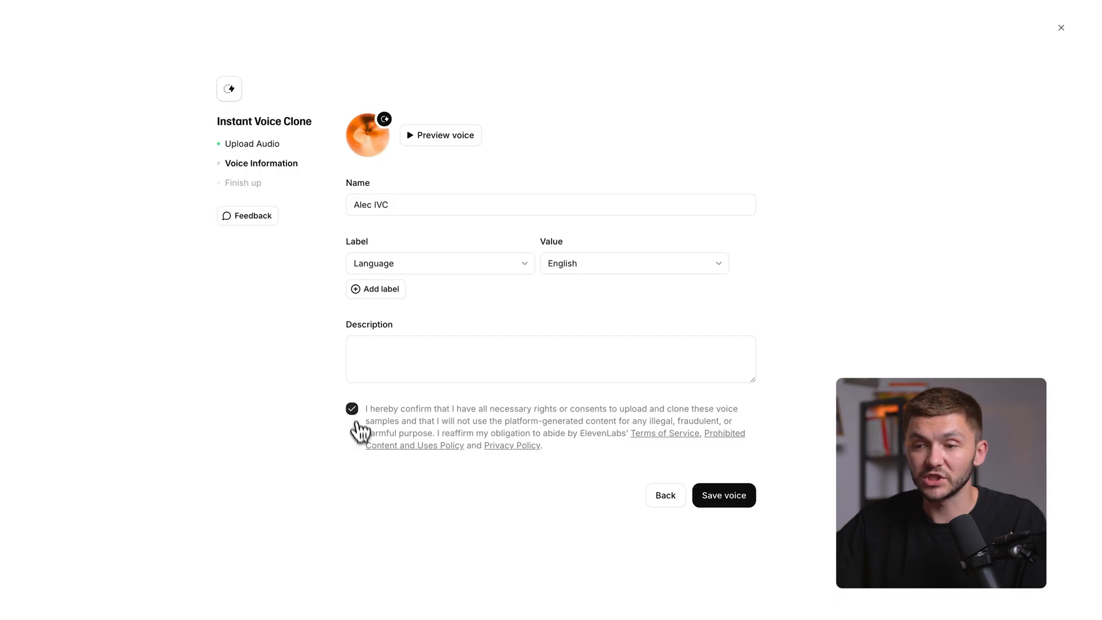
left_click(723, 496)
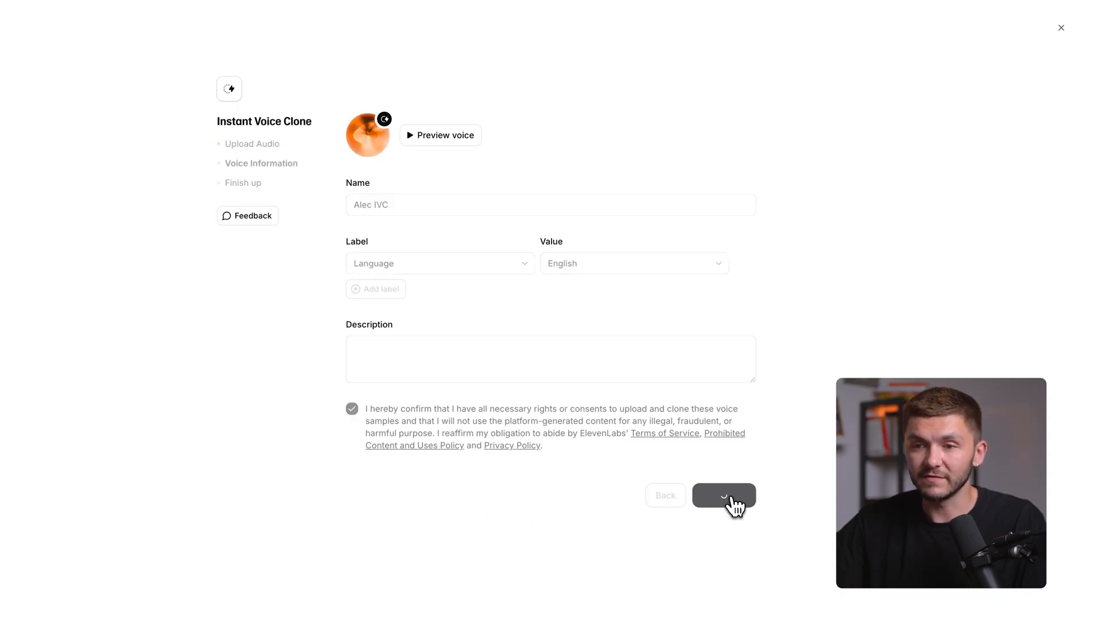
left_click(725, 496)
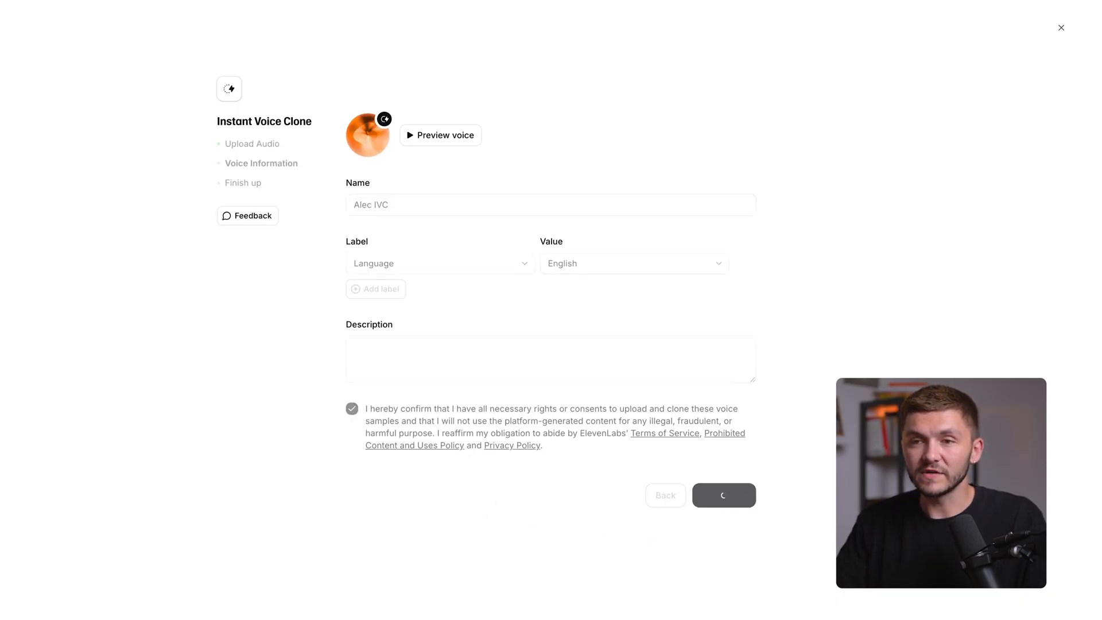
Finish saving Alec IVC and proceed to generate speech with it
left_click(724, 495)
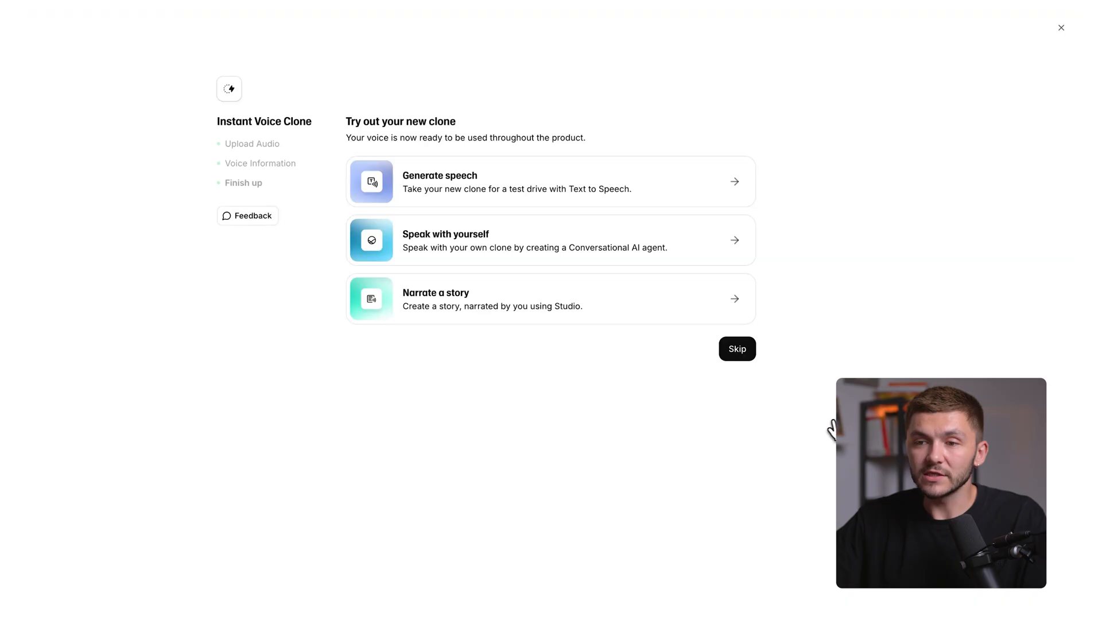
mouse_move(602, 251)
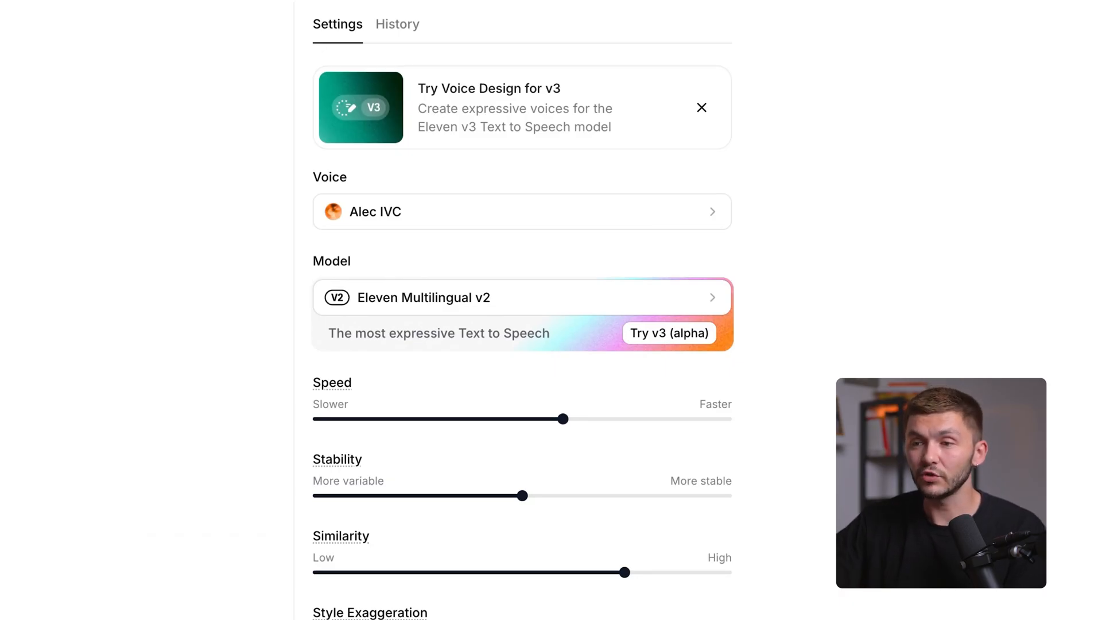
mouse_move(372, 221)
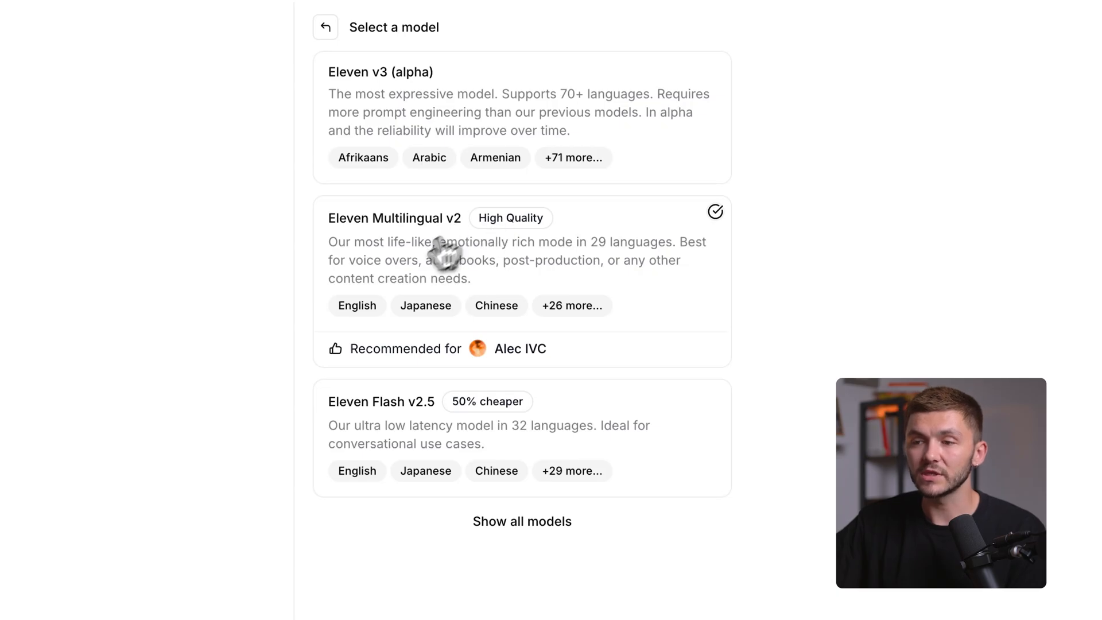
mouse_move(513, 369)
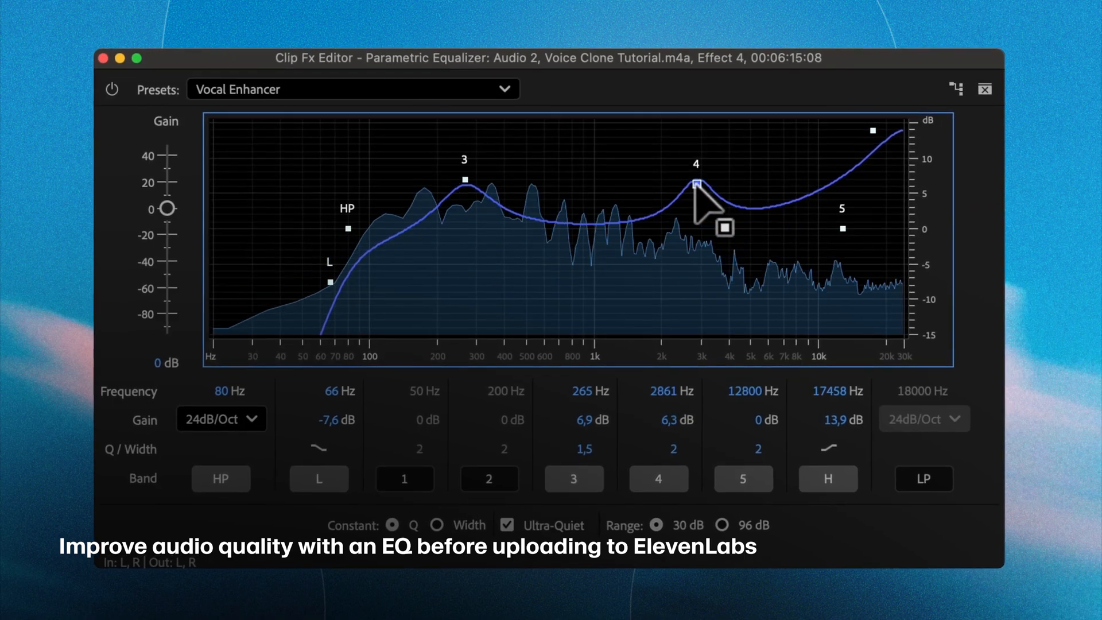
Drag EQ point 4 to adjust the boost around 2861 Hz
left_click_drag(696, 184, 701, 305)
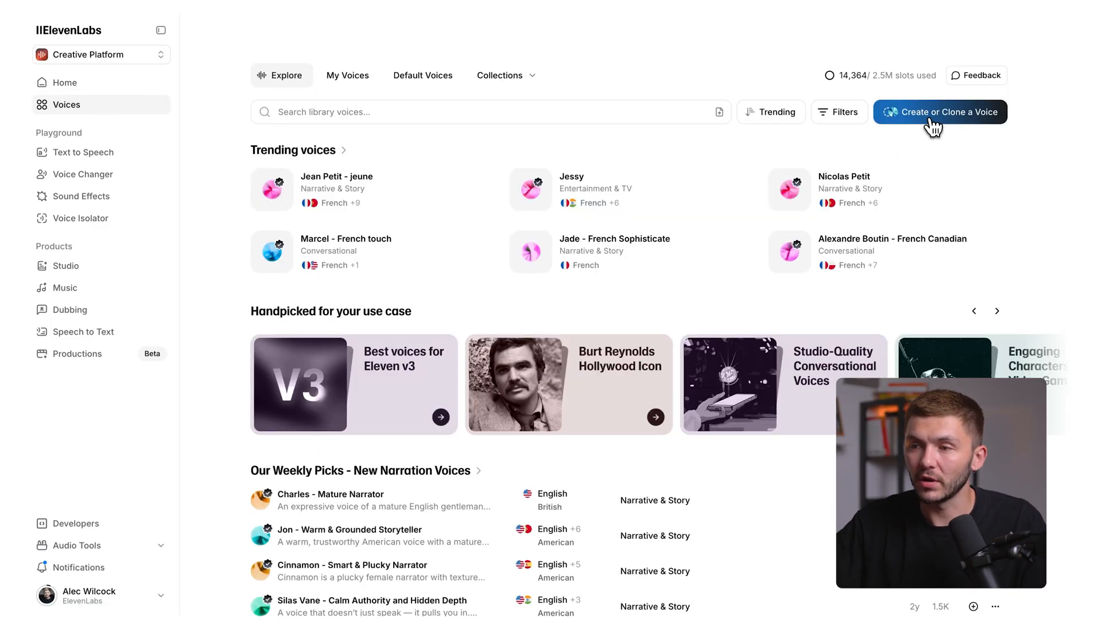
Begin a new Professional Voice Clone and review the recording tips
left_click(940, 112)
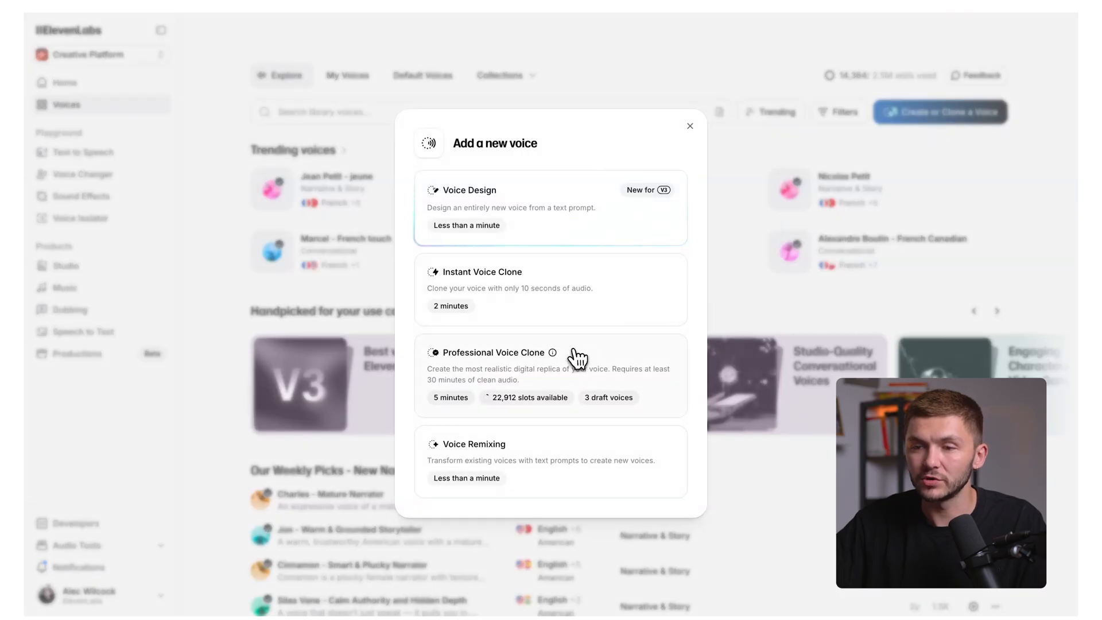
left_click(494, 353)
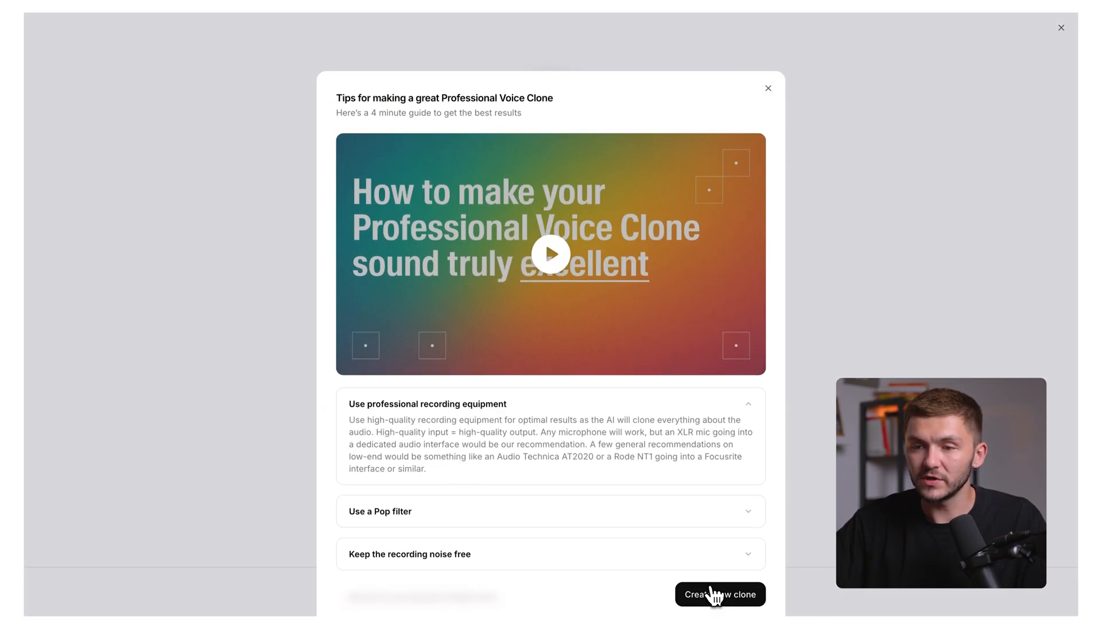
scroll("down", 3)
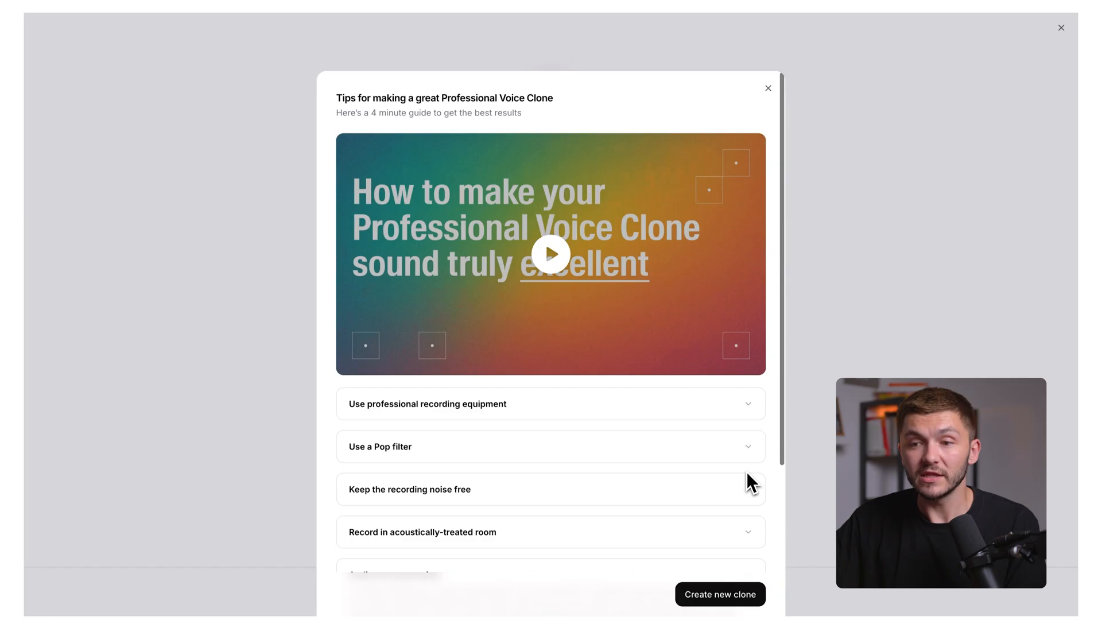
mouse_move(554, 274)
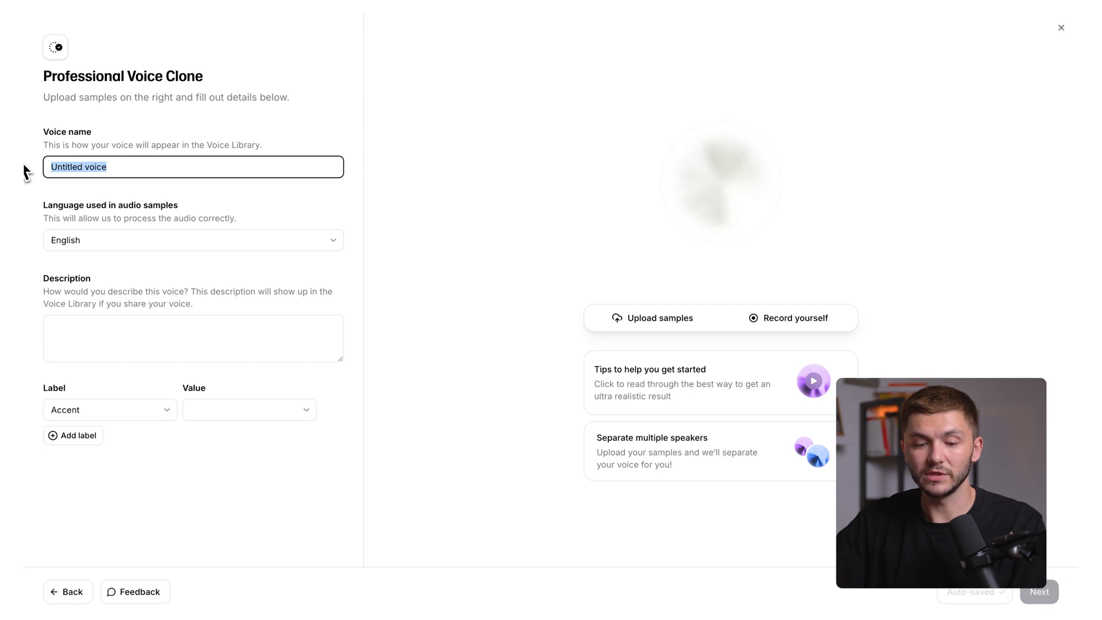
Enter the voice name 'Alec's PVC' from the suggestion
type("Alec")
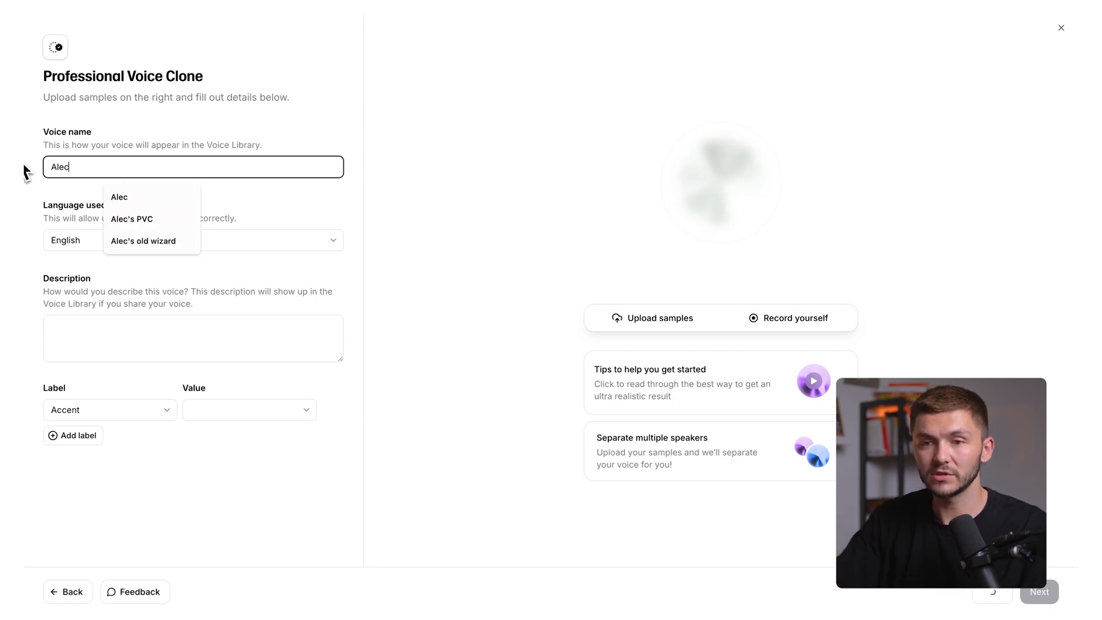
left_click(131, 218)
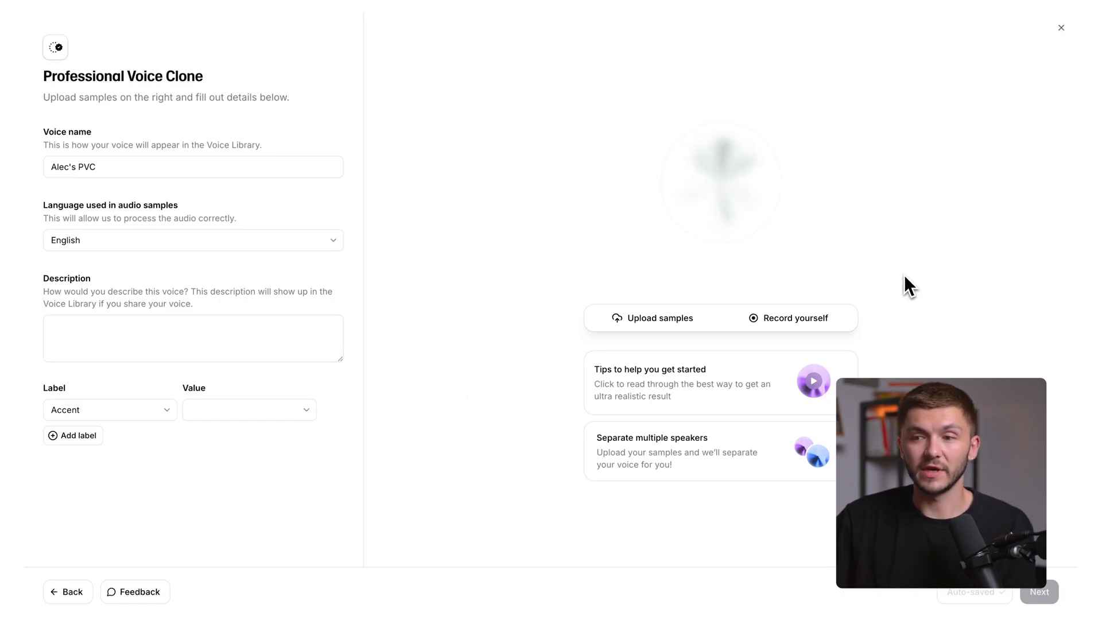
left_click(652, 318)
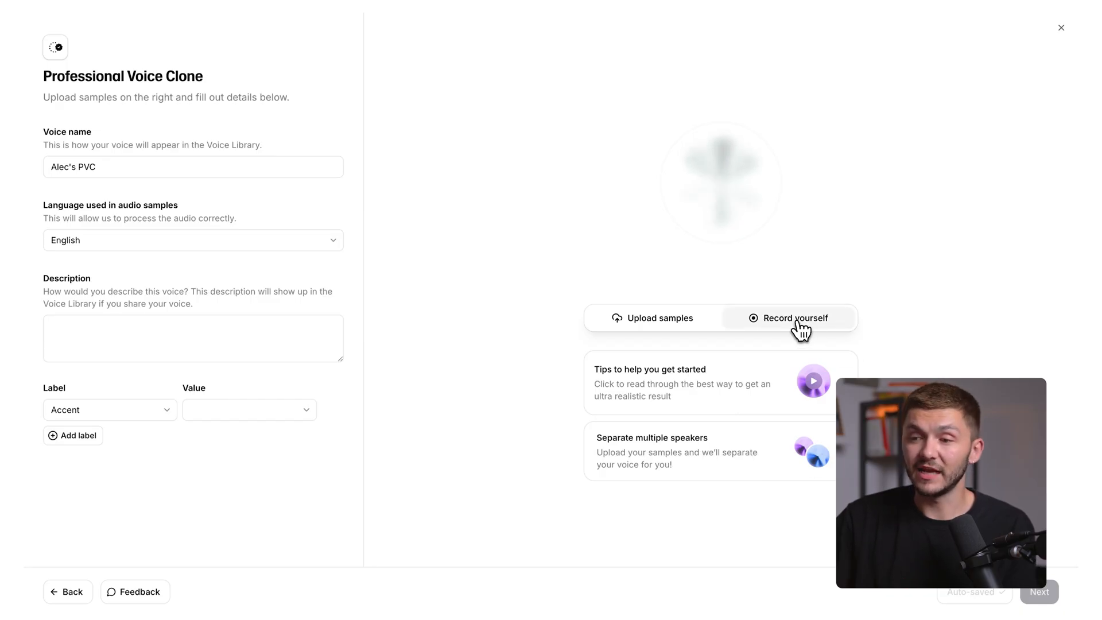
left_click(795, 318)
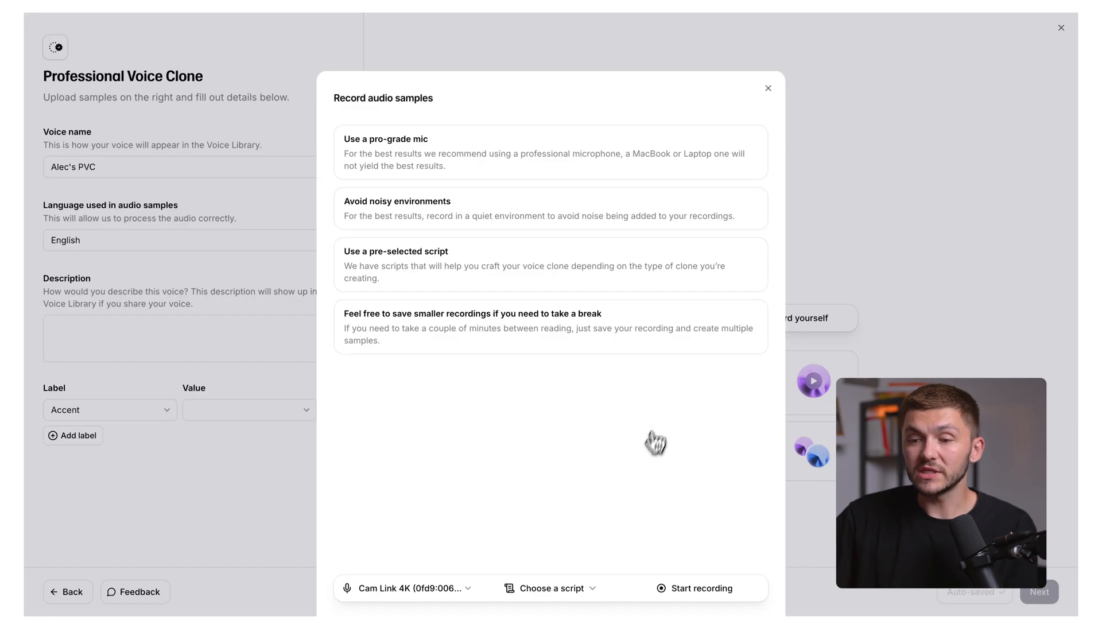
left_click(550, 588)
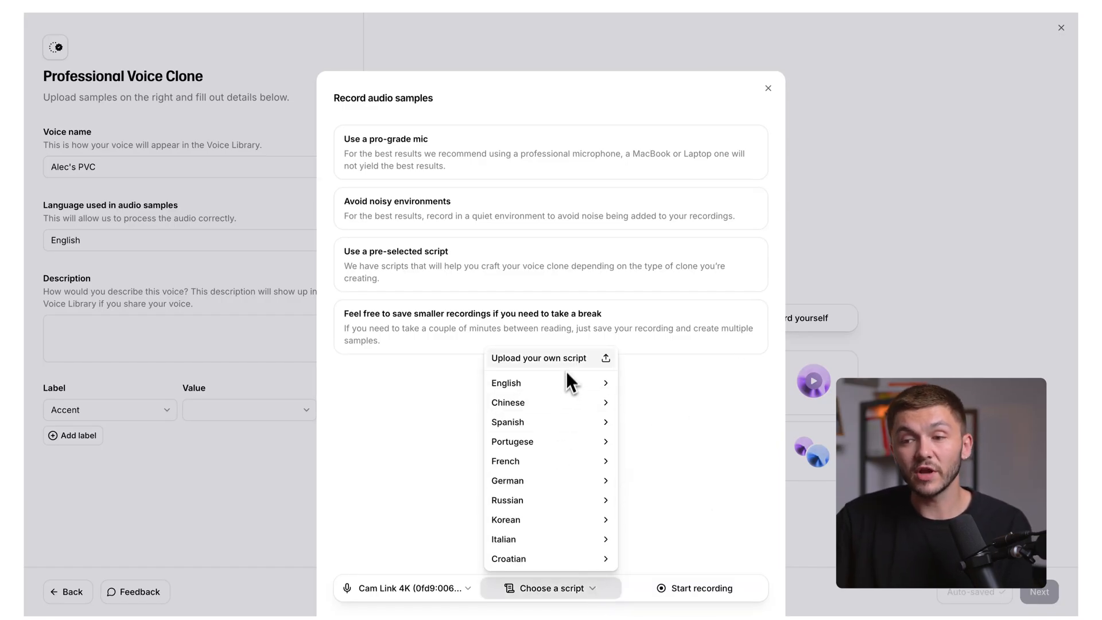
mouse_move(505, 384)
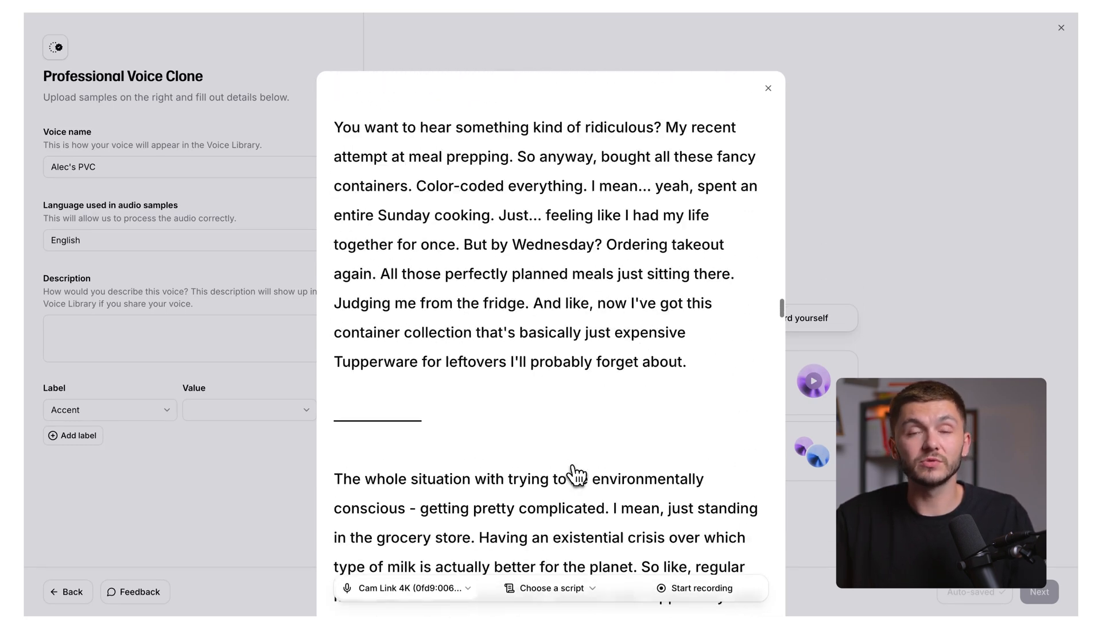
scroll("down", 3)
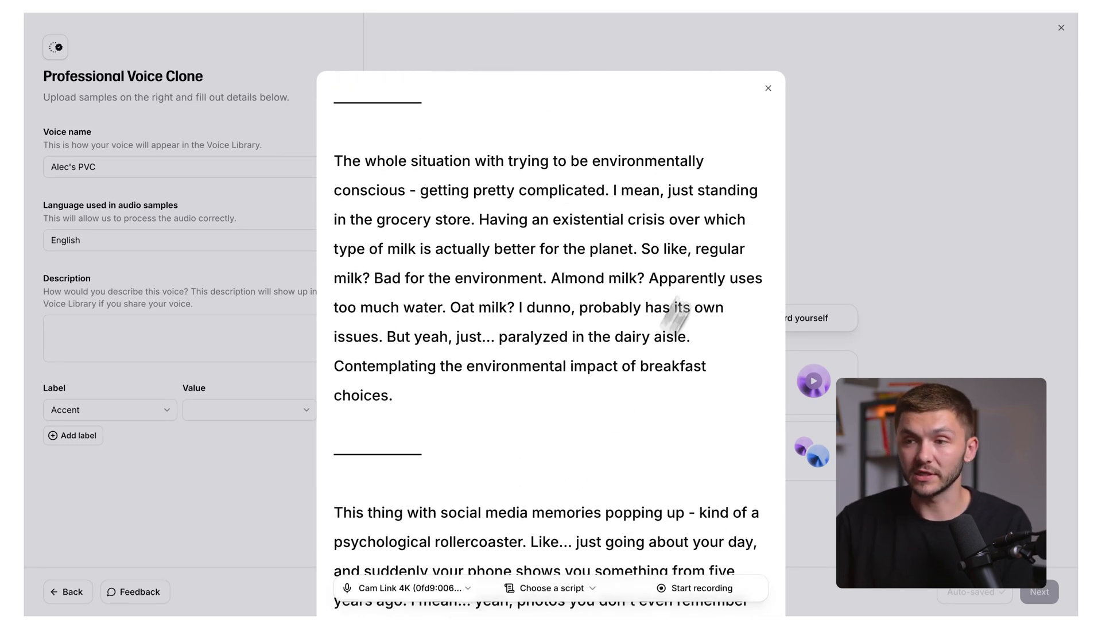
left_click(769, 89)
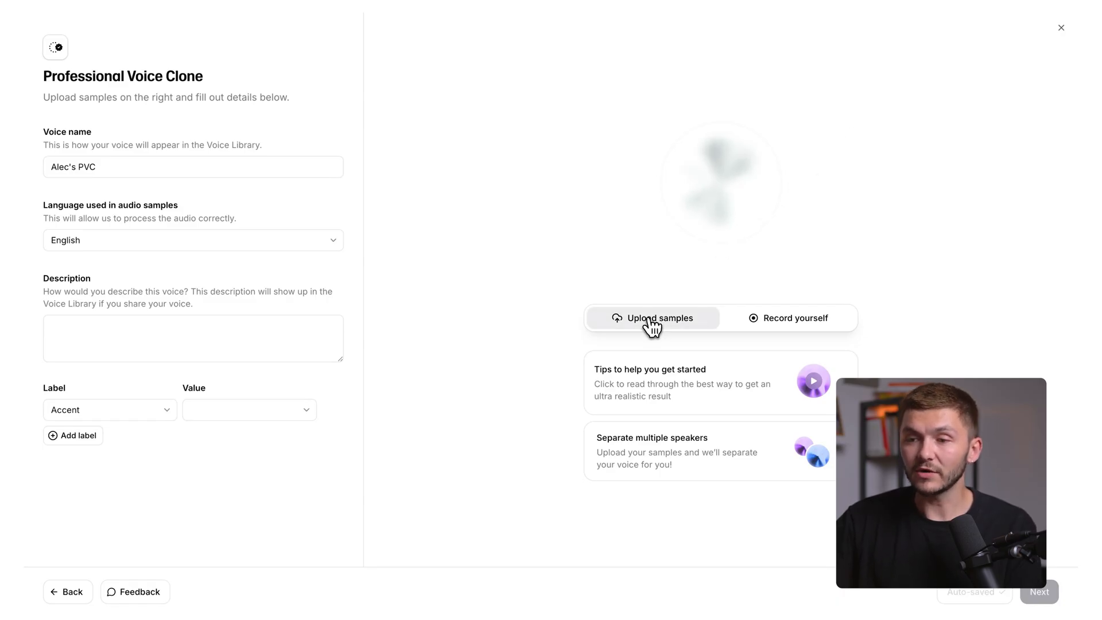
Upload PVC Traning Audio.wav as a sample and start adding two more files
left_click(652, 318)
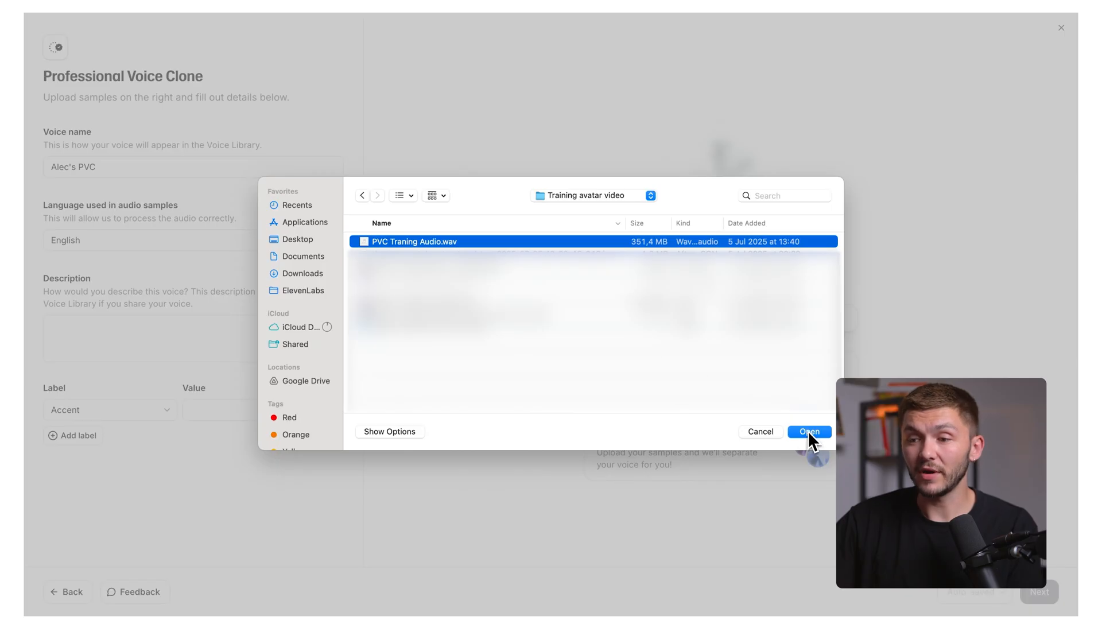
left_click(810, 431)
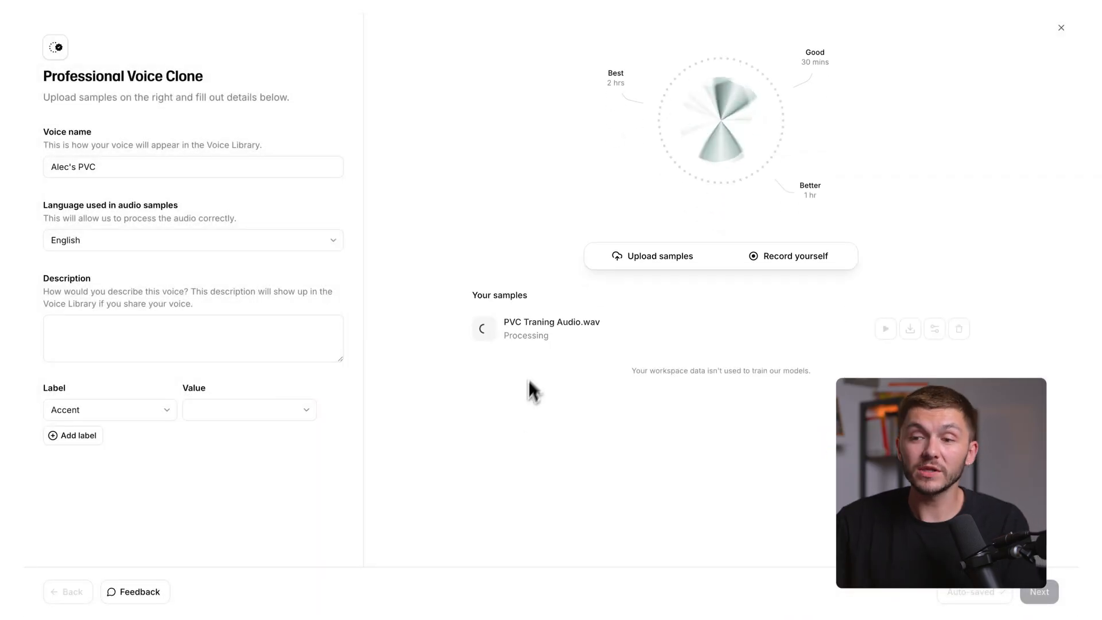
mouse_move(773, 176)
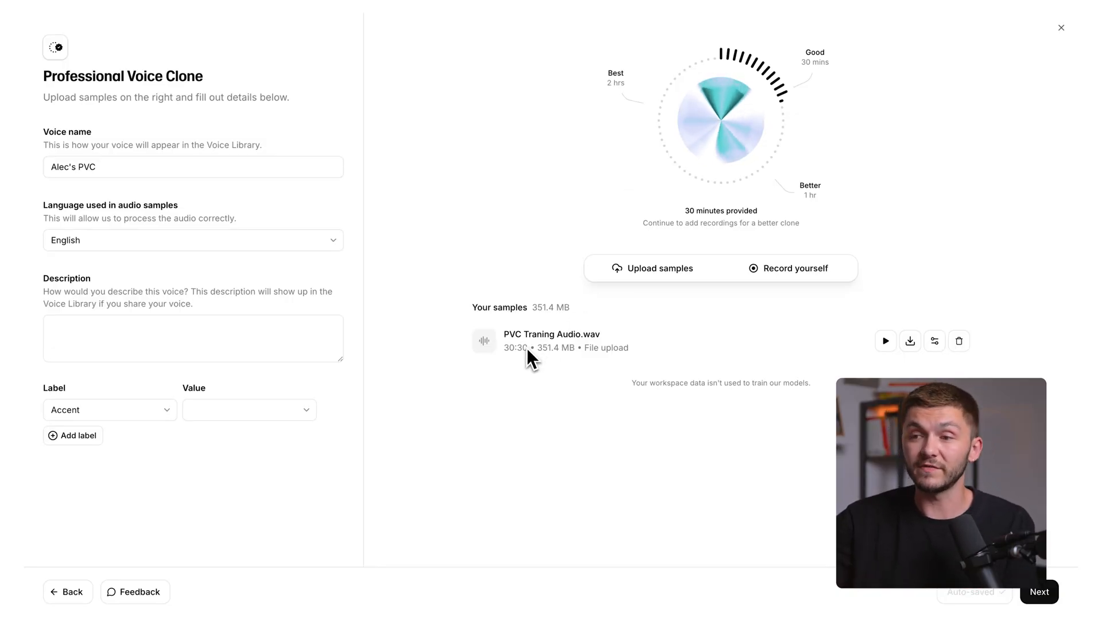
mouse_move(803, 99)
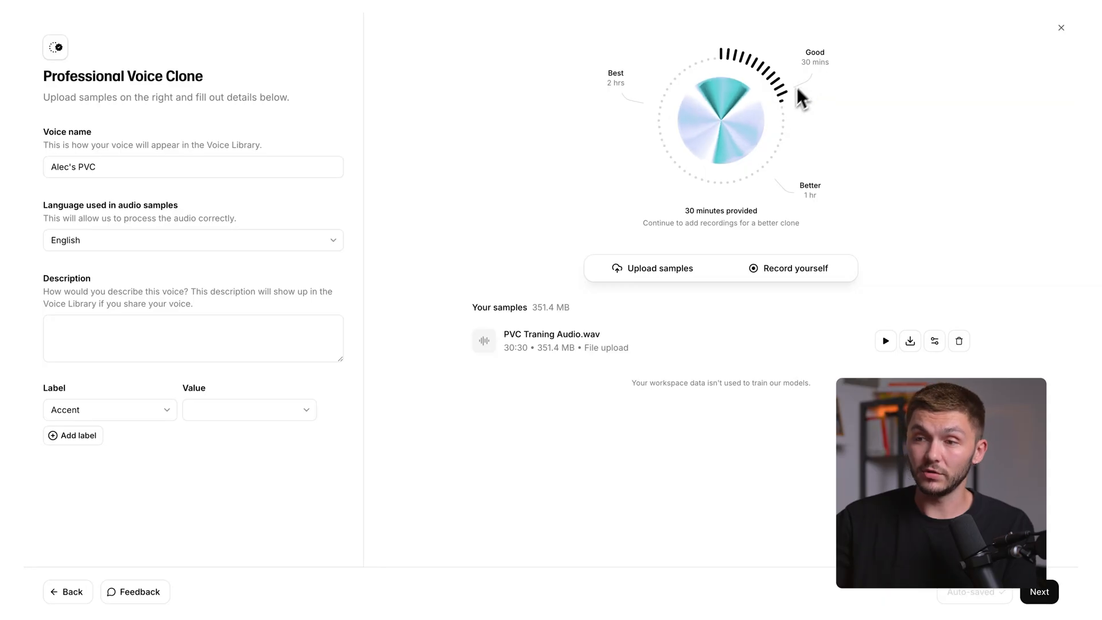
left_click(660, 267)
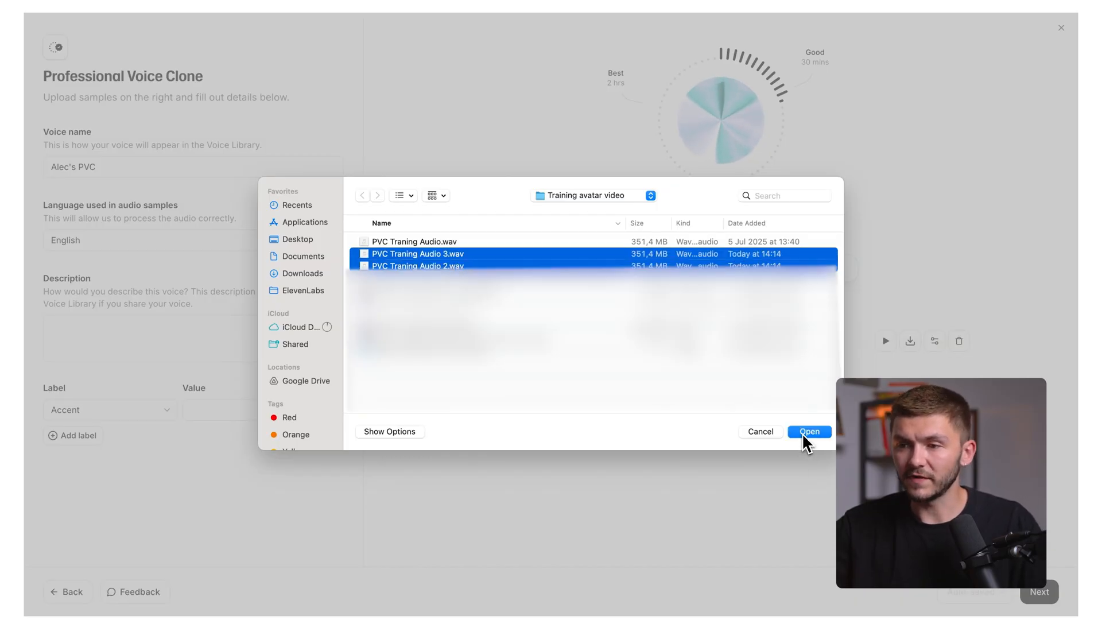
Upload PVC Traning Audio 2 and 3, giving three 30:30 samples totalling 1 hour 31 minutes
left_click(810, 432)
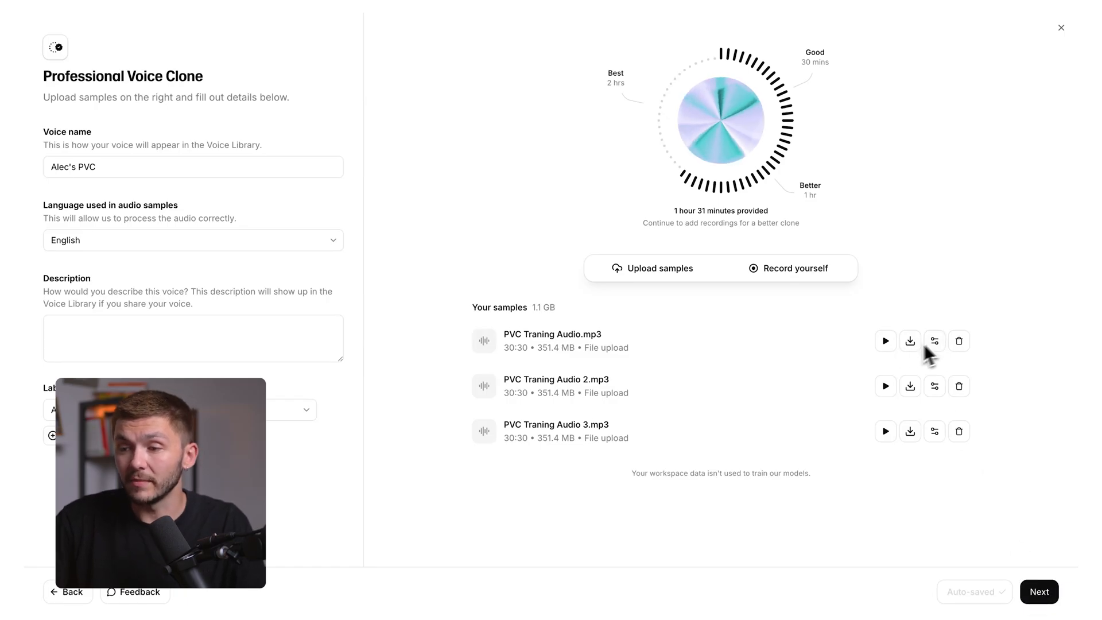
mouse_move(886, 341)
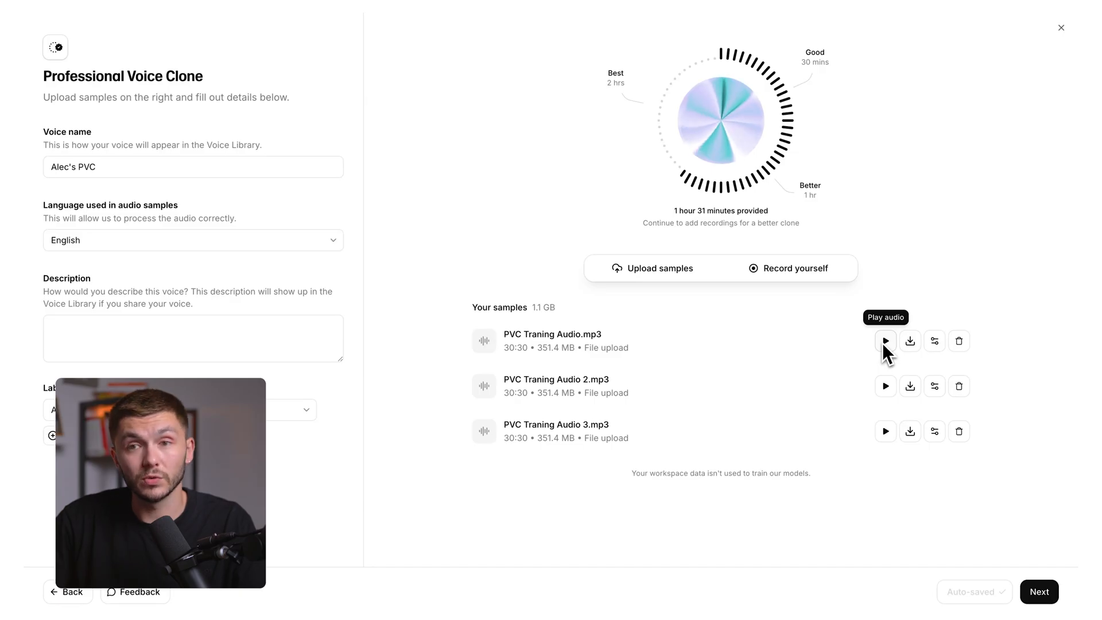
mouse_move(957, 385)
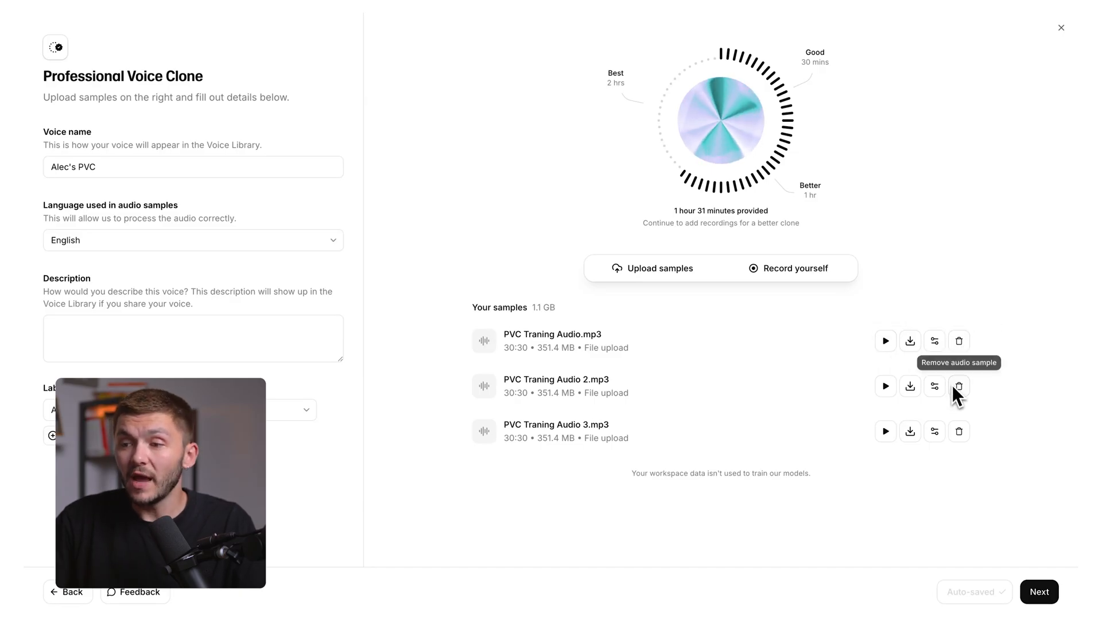
mouse_move(911, 341)
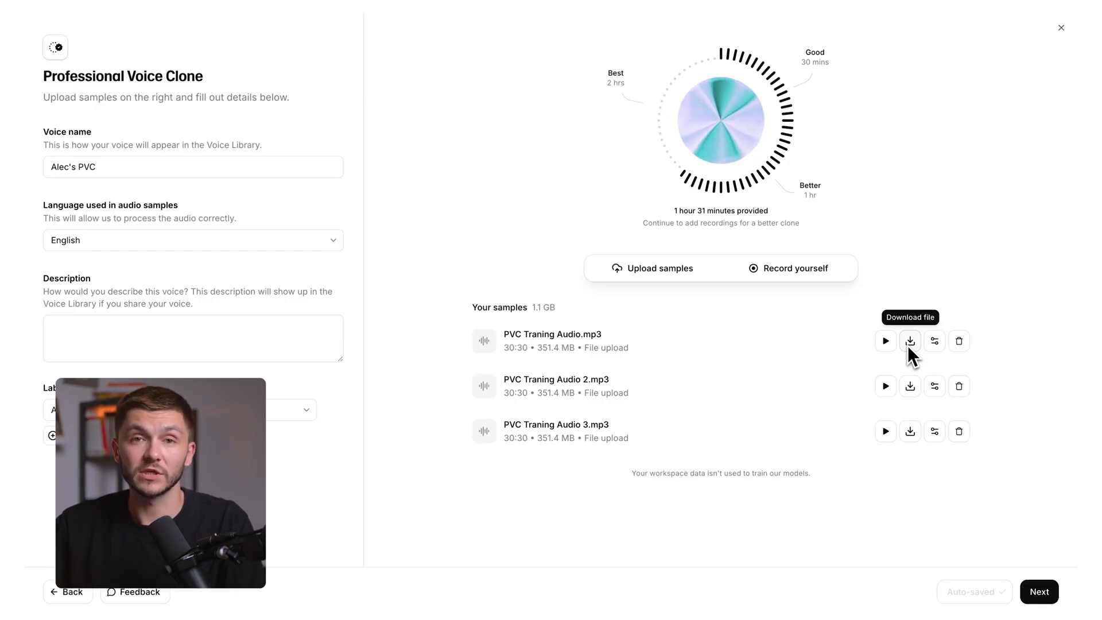
mouse_move(935, 341)
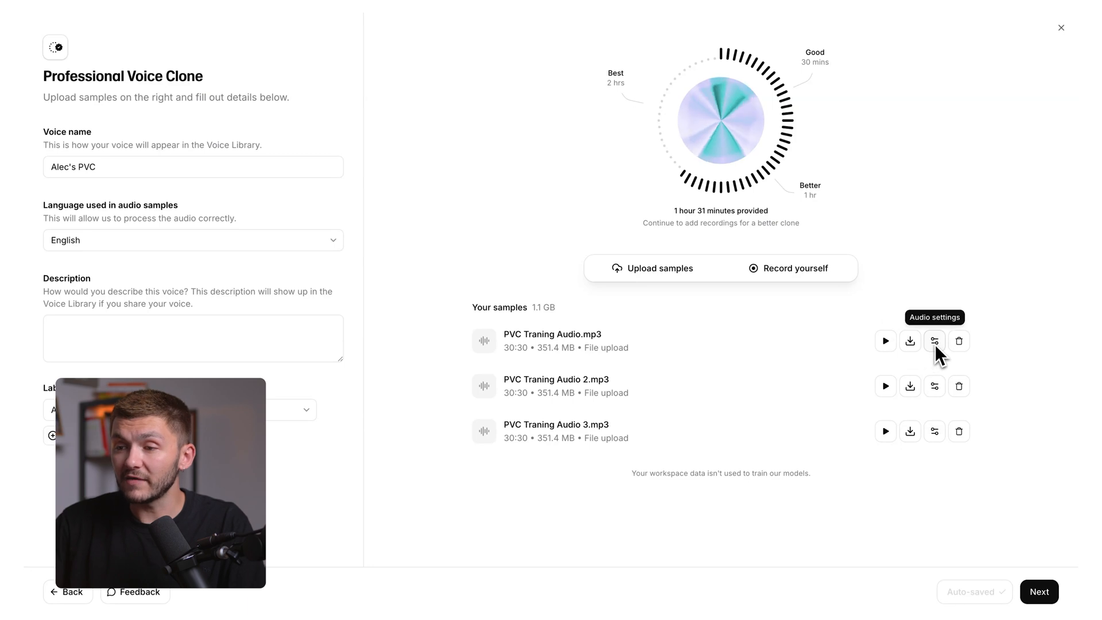
mouse_move(940, 390)
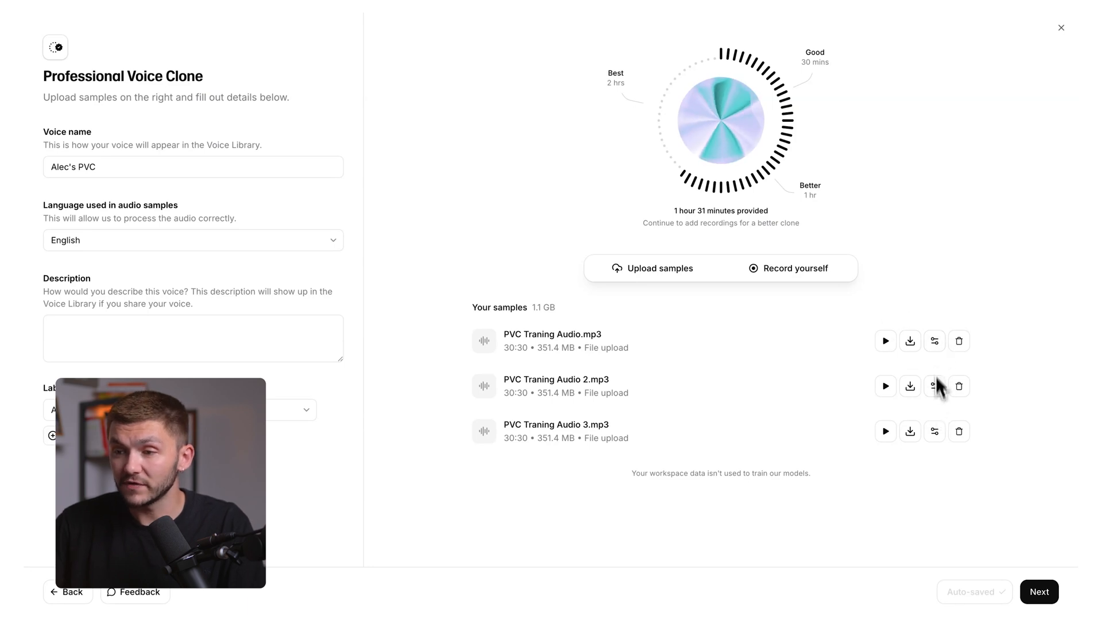
left_click(935, 386)
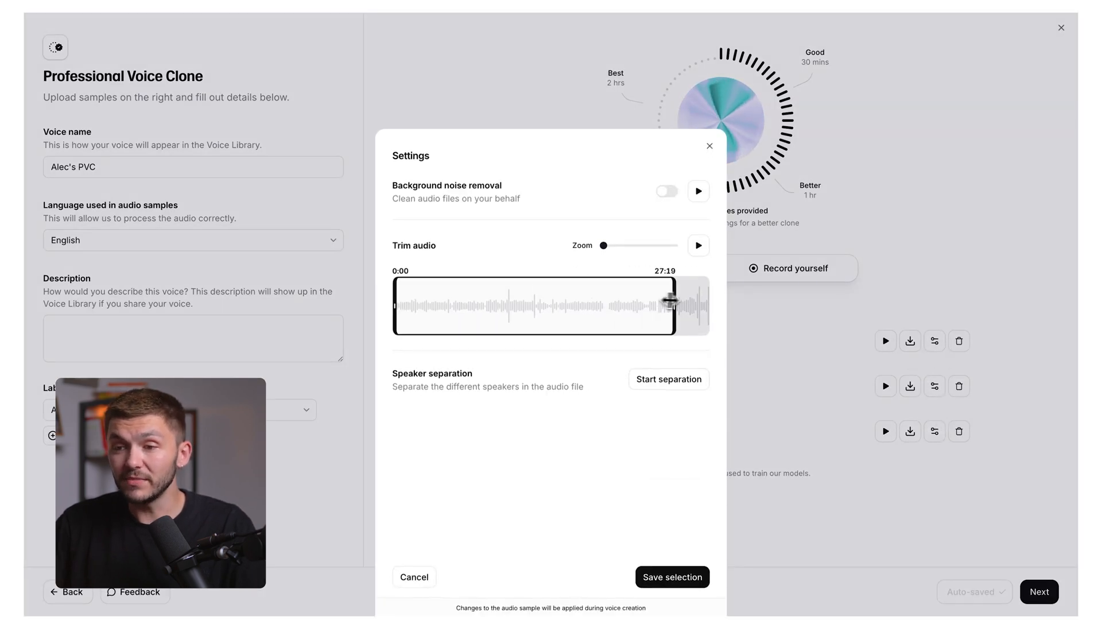
left_click_drag(672, 305, 710, 301)
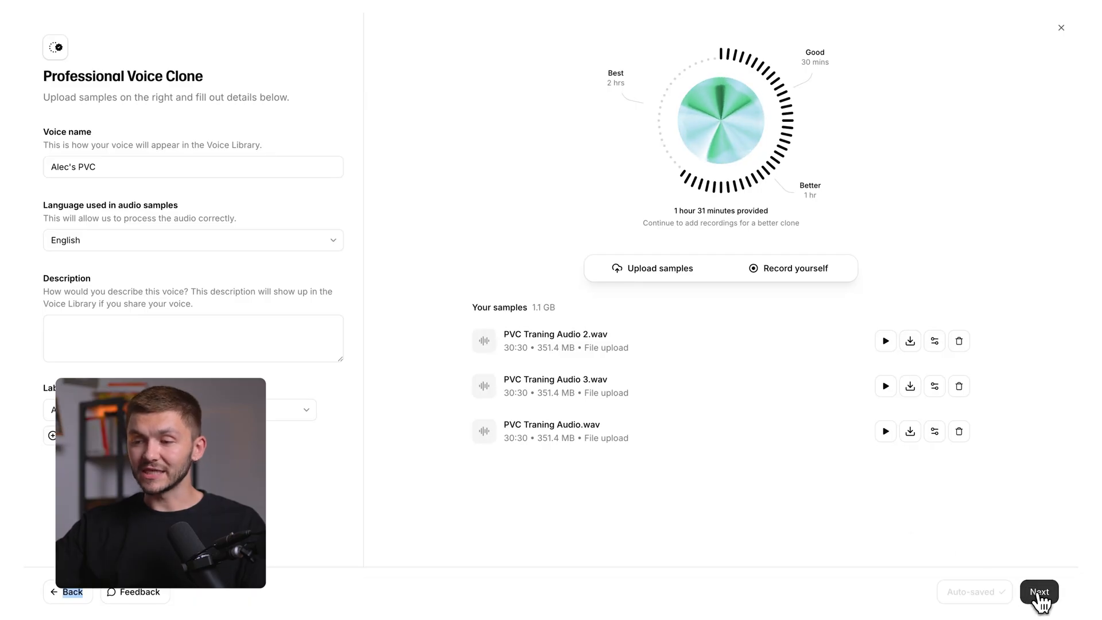
Record the displayed verification sentence aloud and submit it to verify Alec's PVC
left_click(1039, 592)
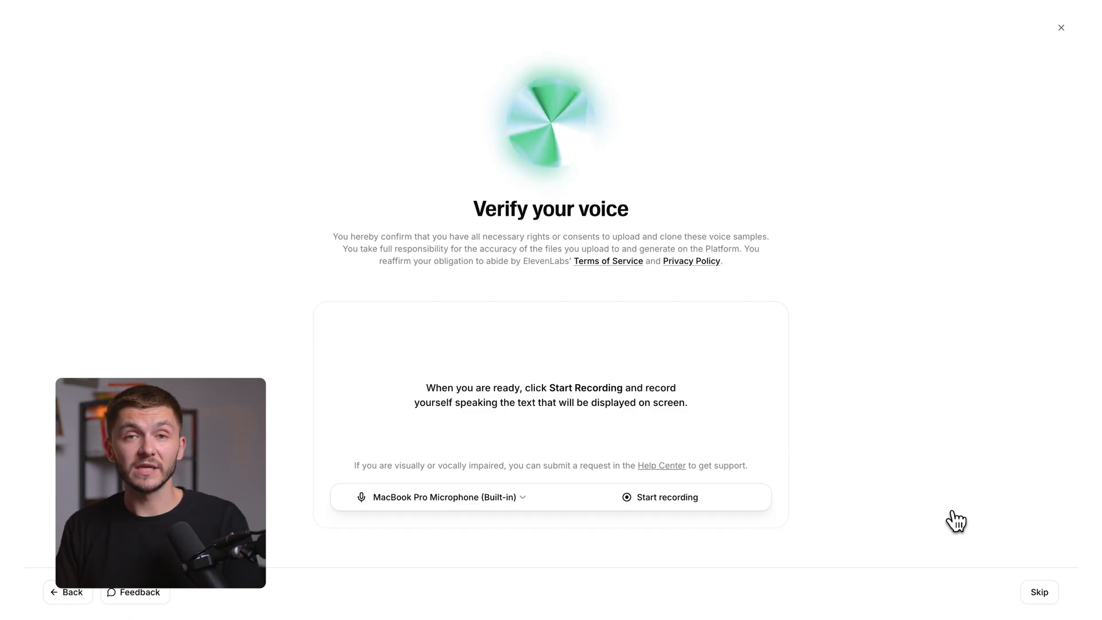
left_click(666, 498)
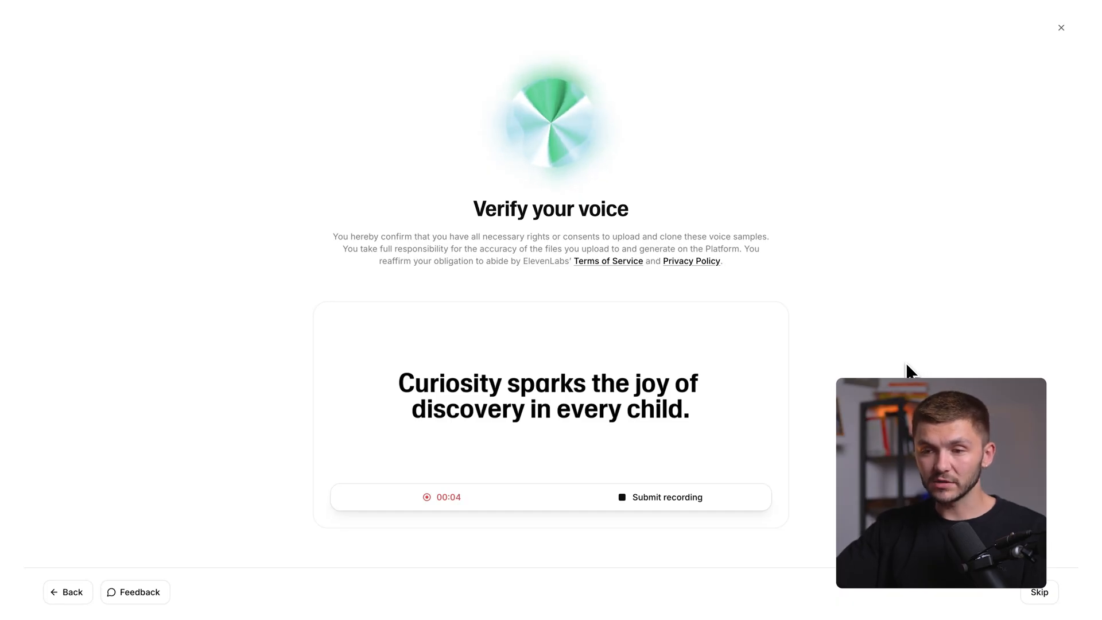
left_click(666, 498)
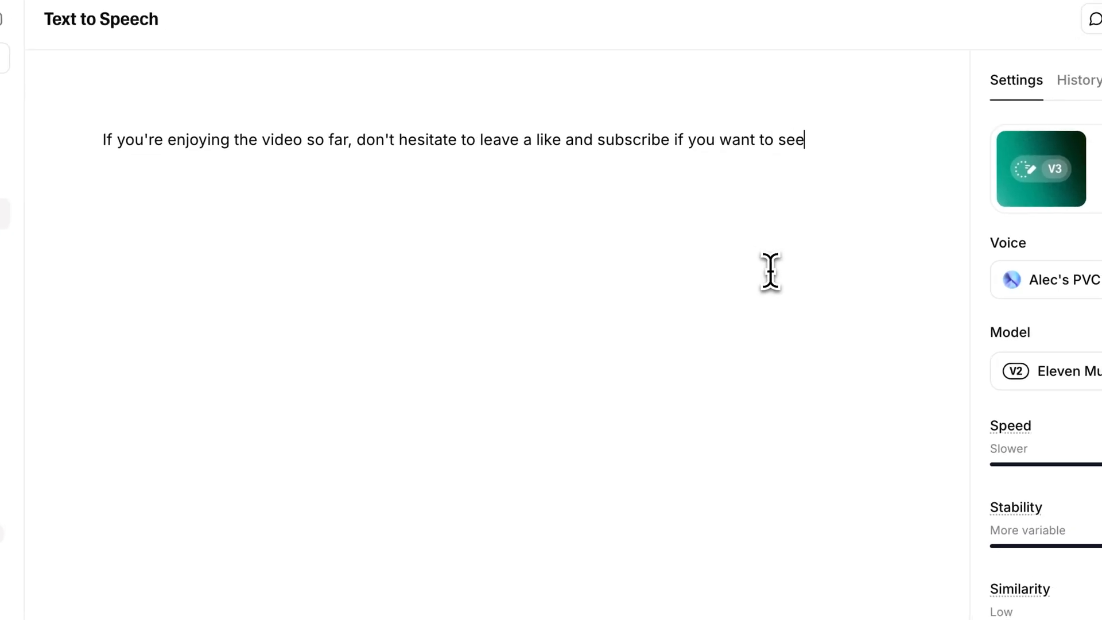
Generate speech from the 124-character like-and-subscribe script in the Alec's PVC voice
left_click(562, 456)
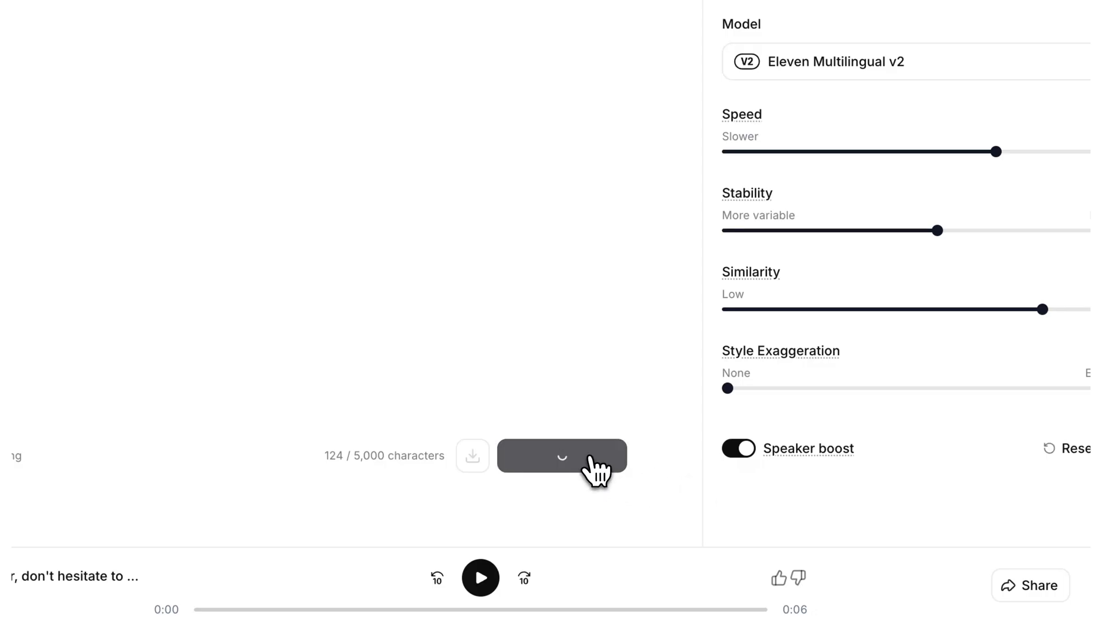
left_click(480, 578)
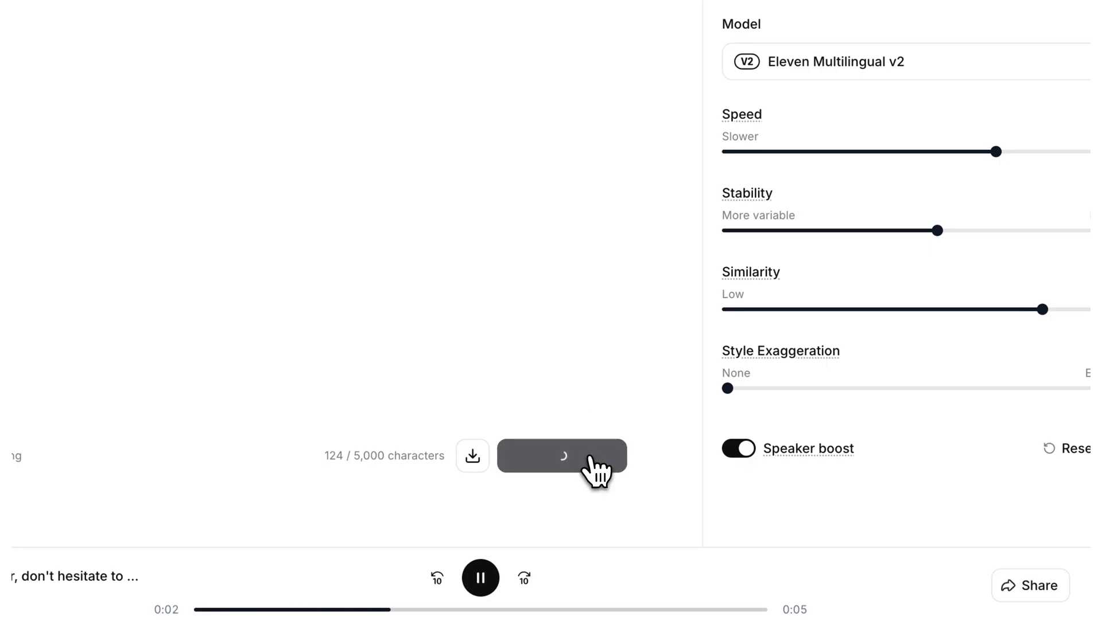